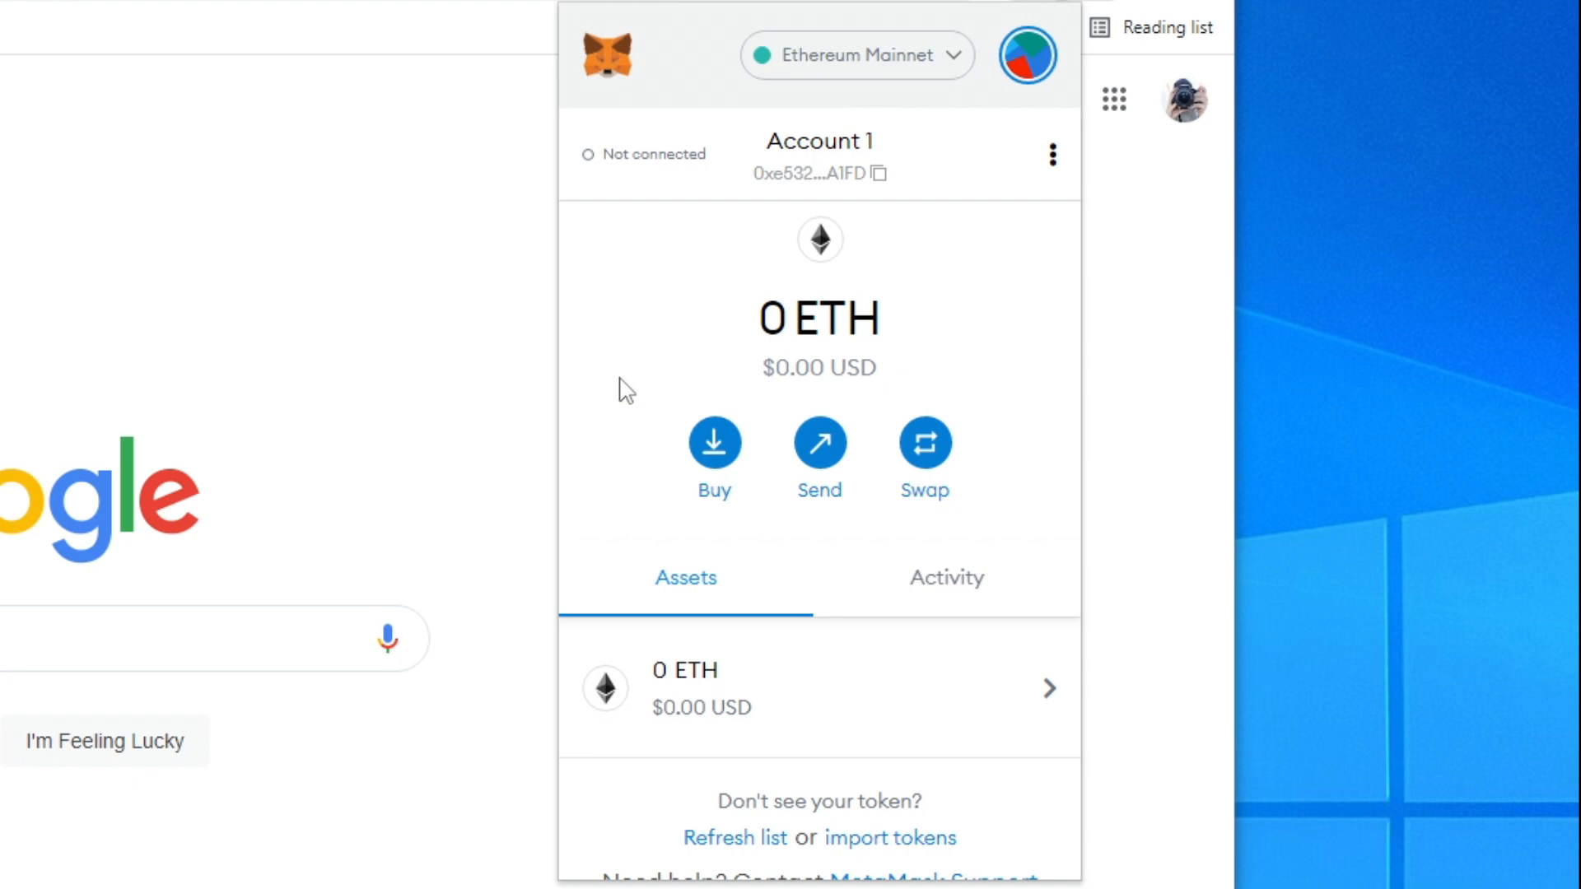
mouse_move(988, 293)
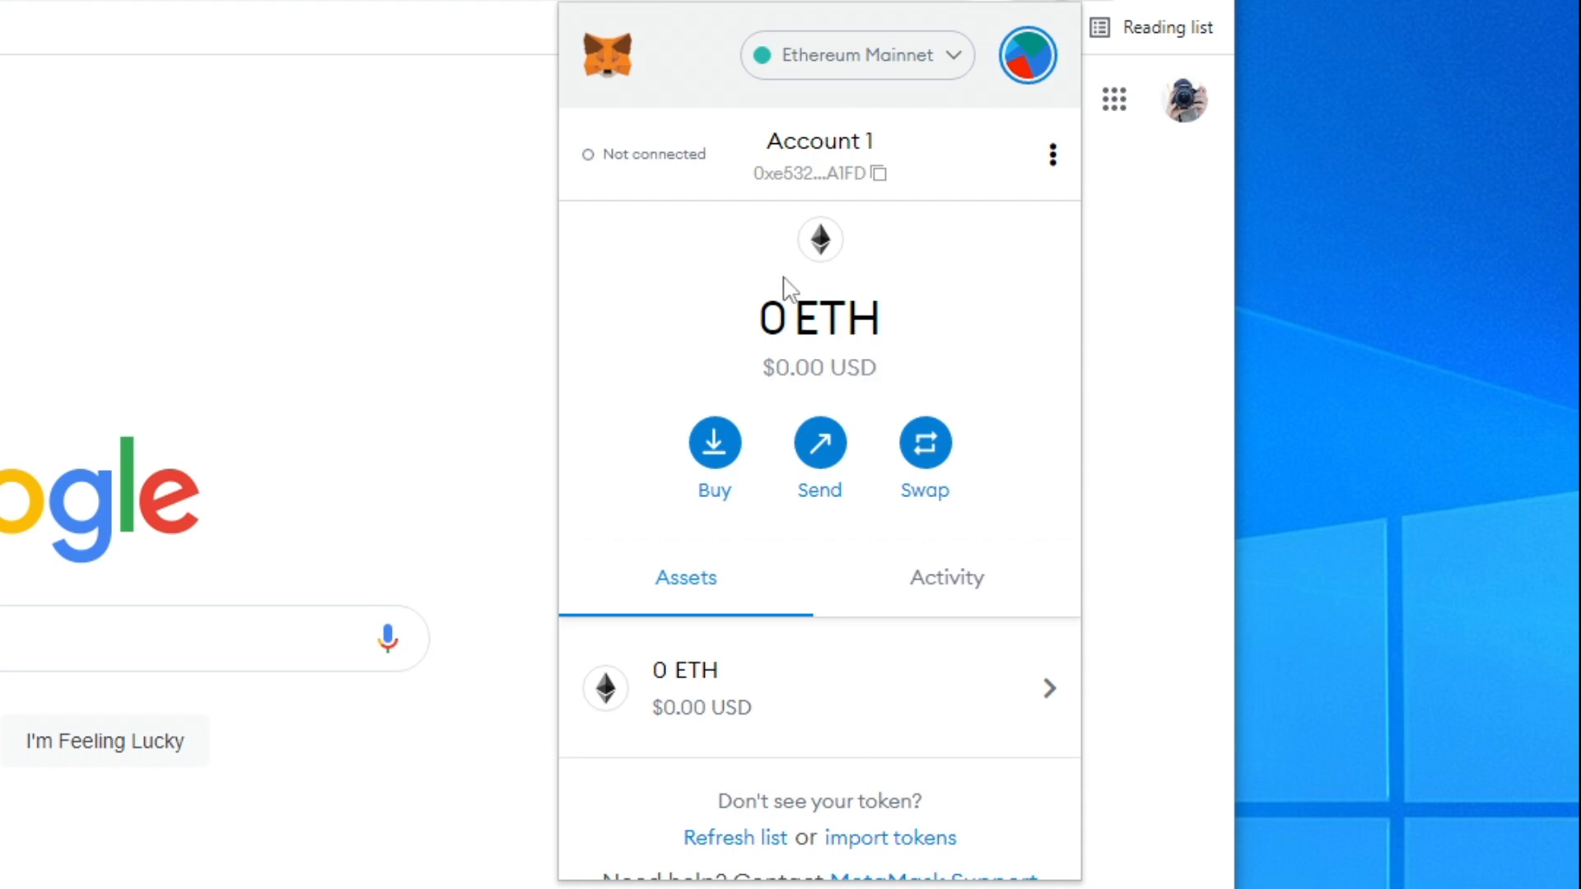
mouse_move(928, 70)
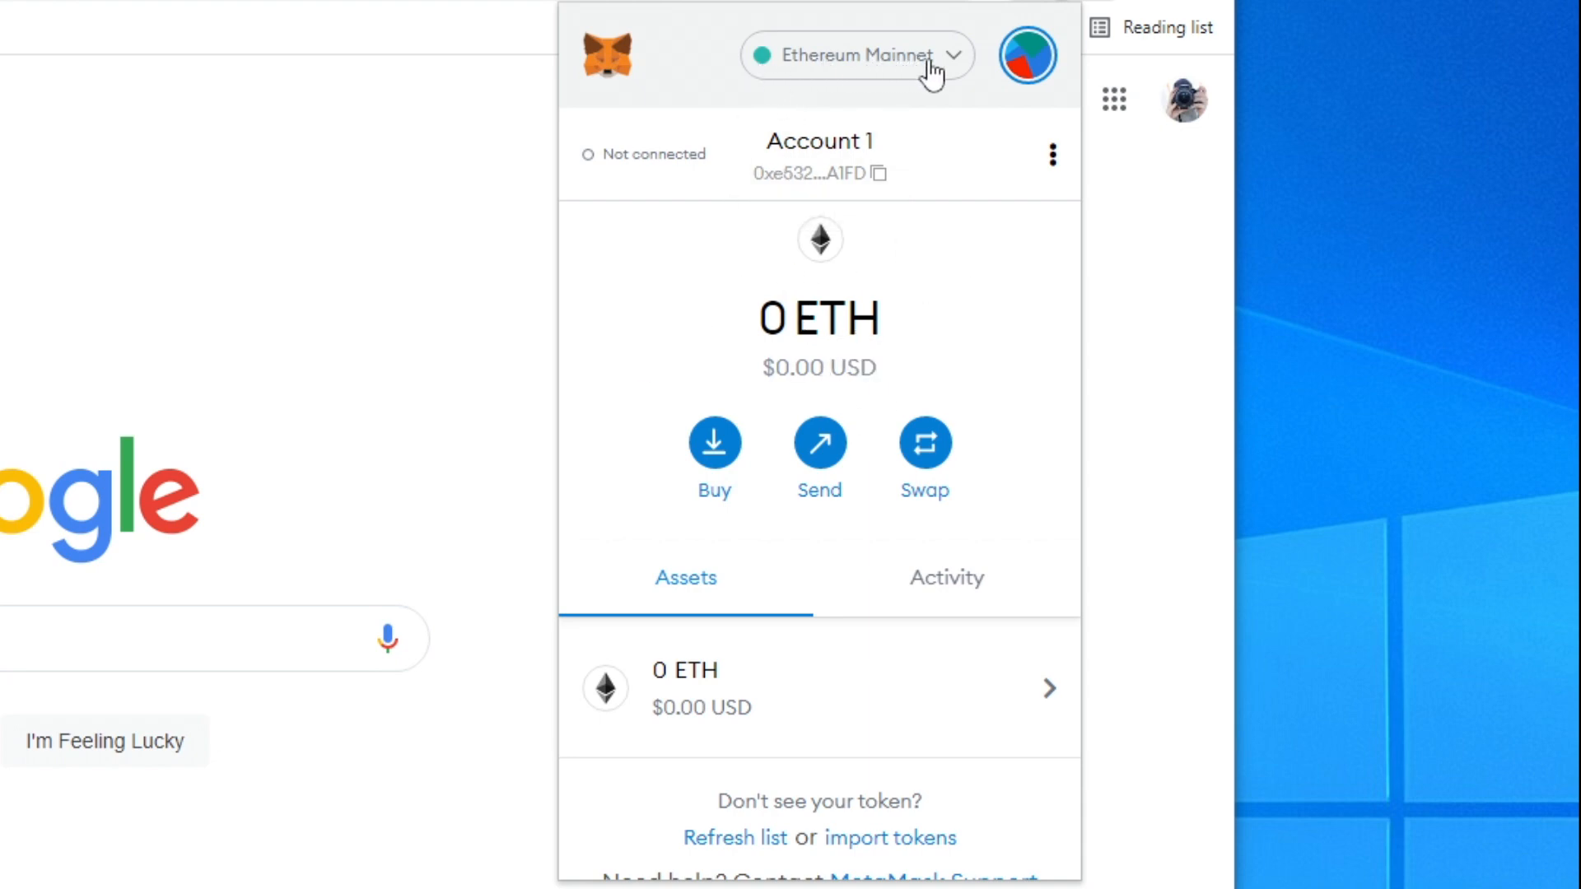
Step: Open MetaMask Settings from the account avatar and go to the Networks list
click(856, 55)
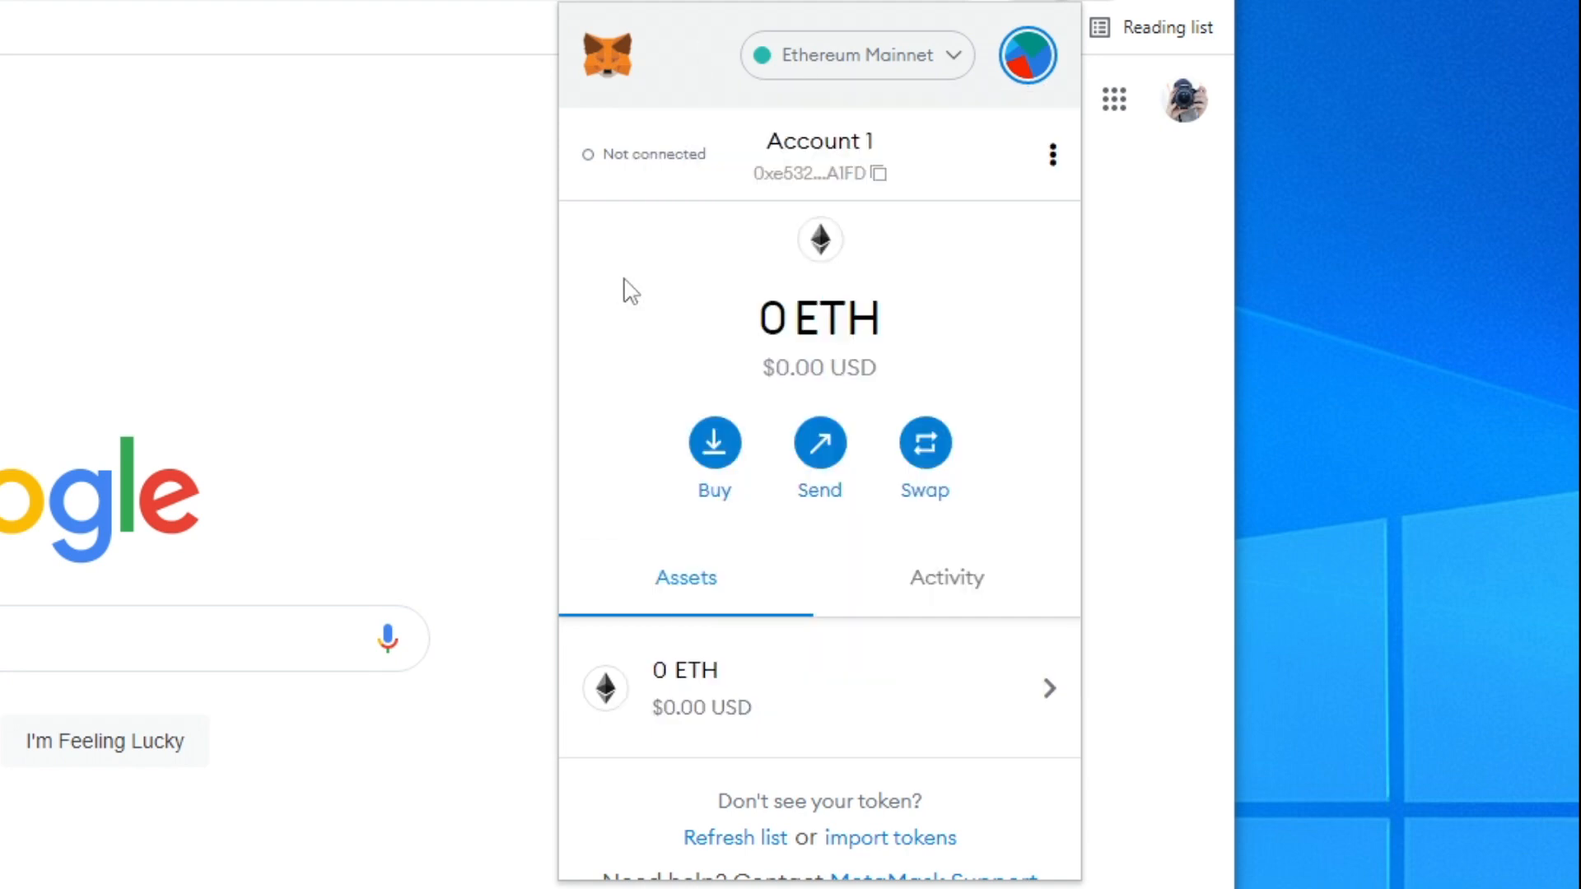
mouse_move(656, 292)
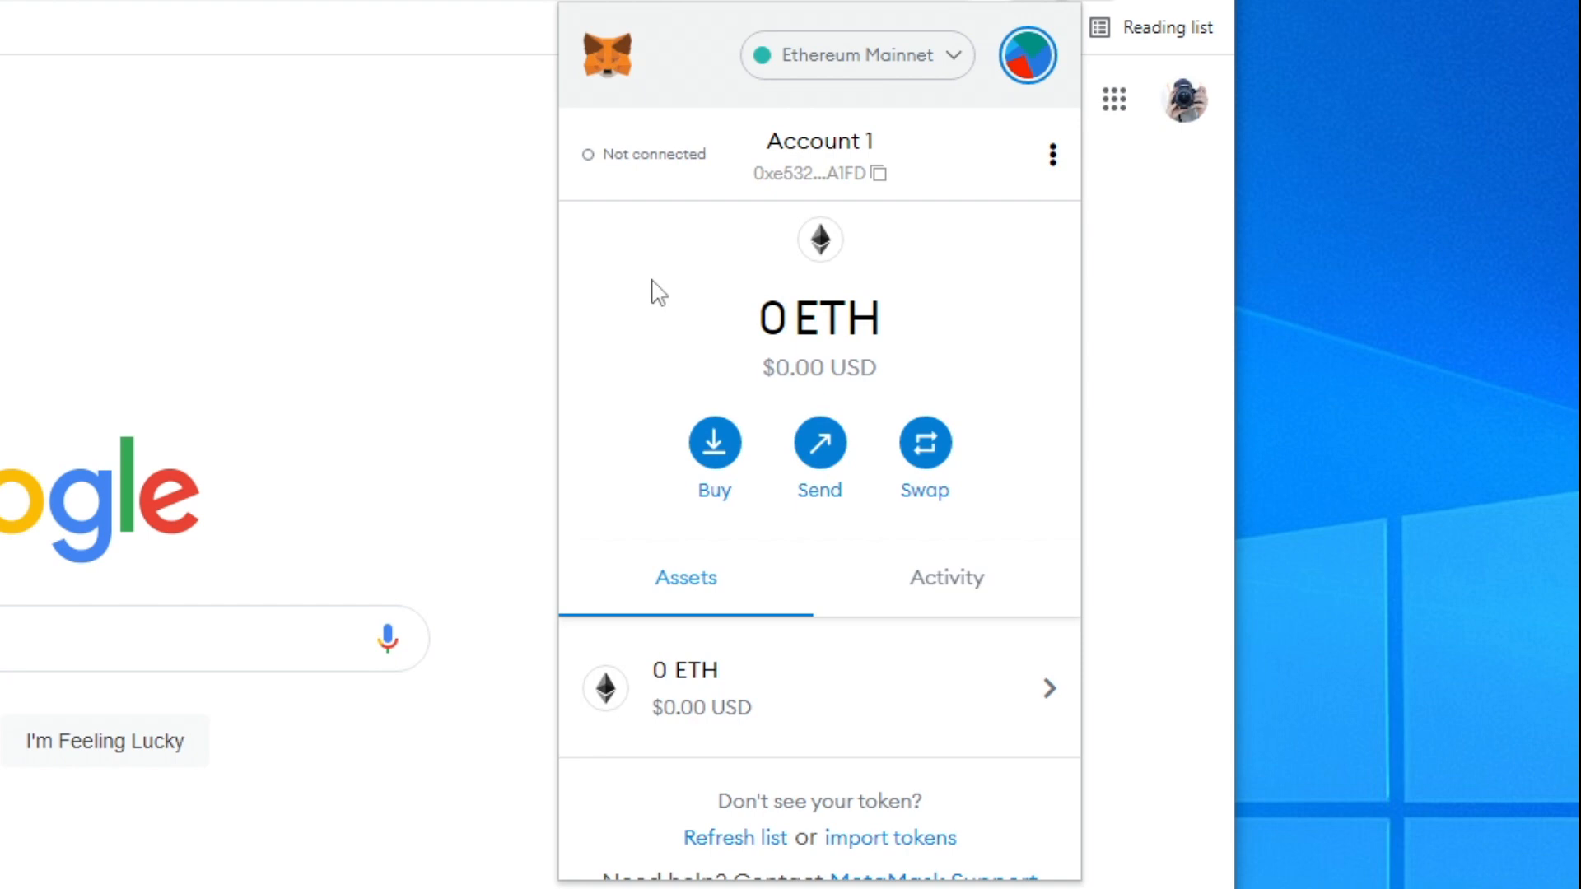
mouse_move(996, 99)
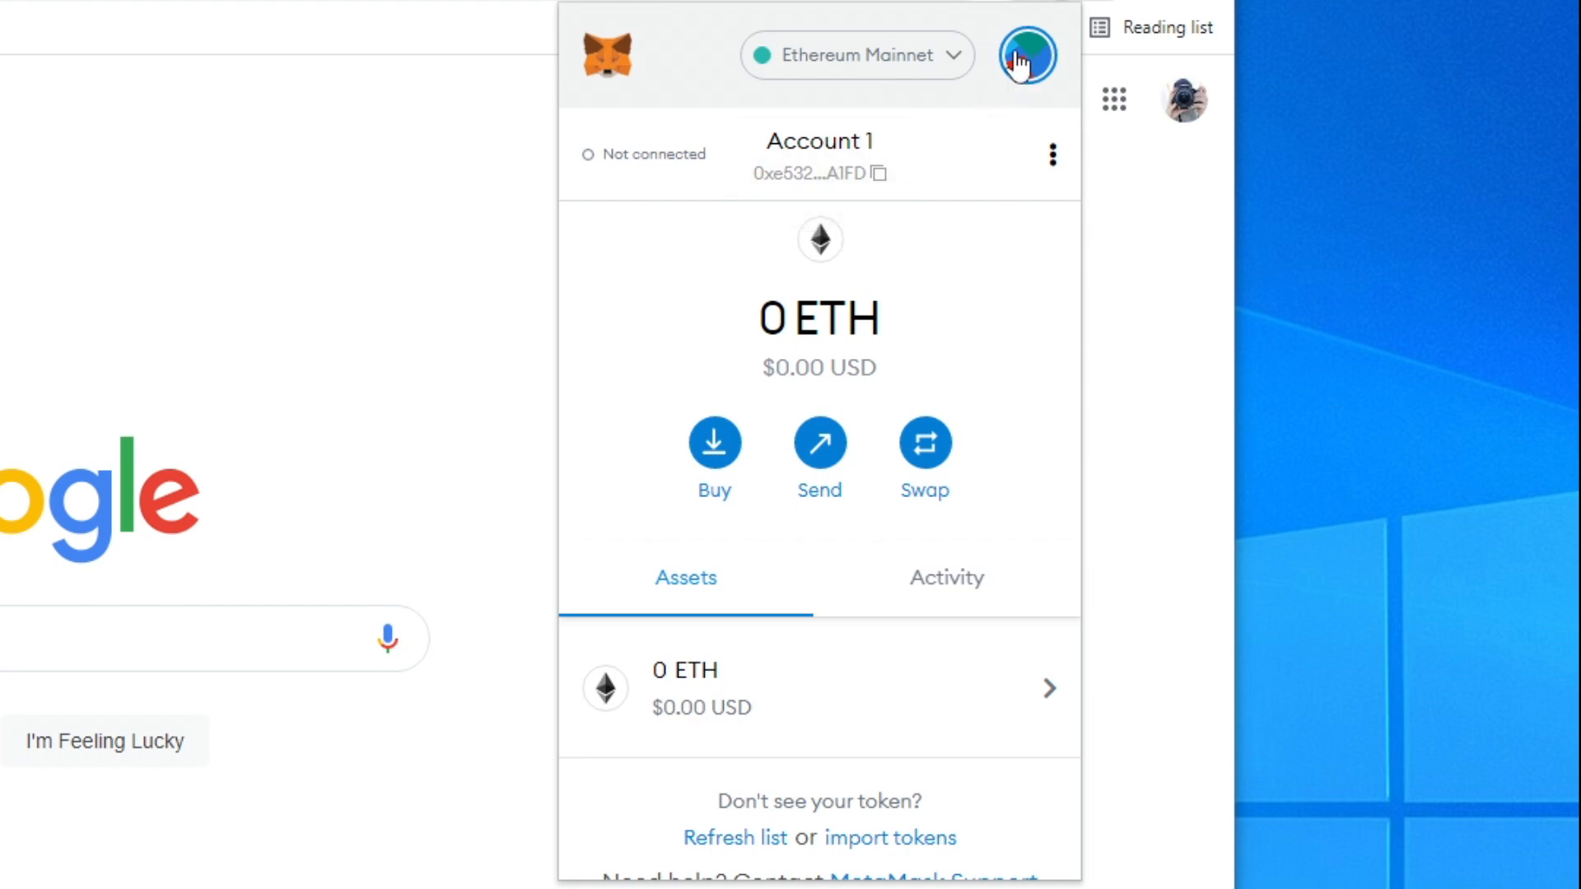
click(1025, 55)
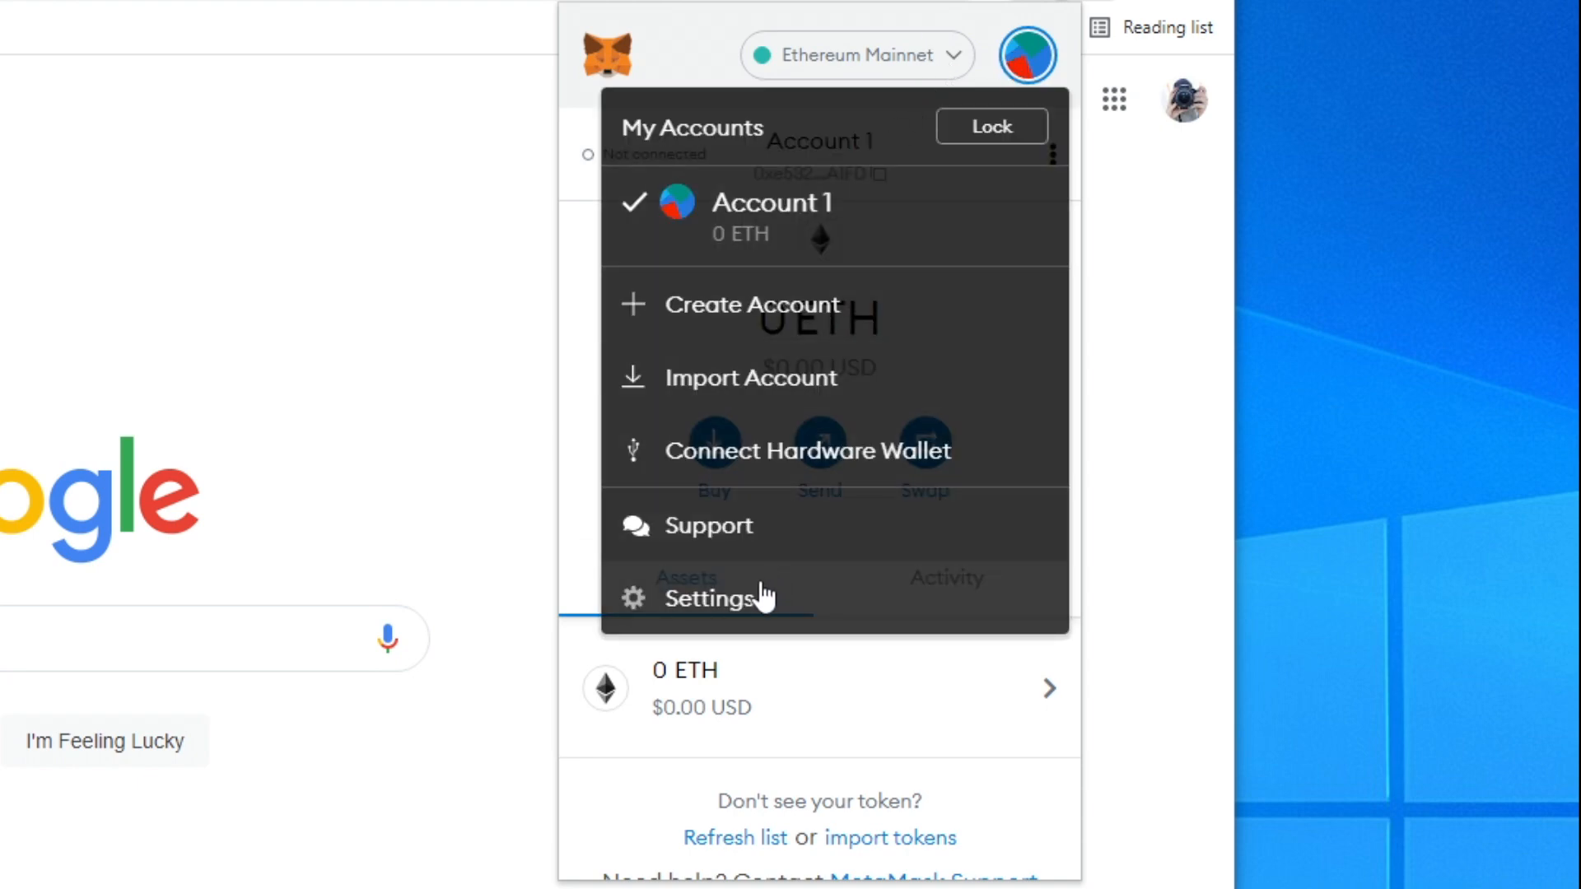
click(709, 598)
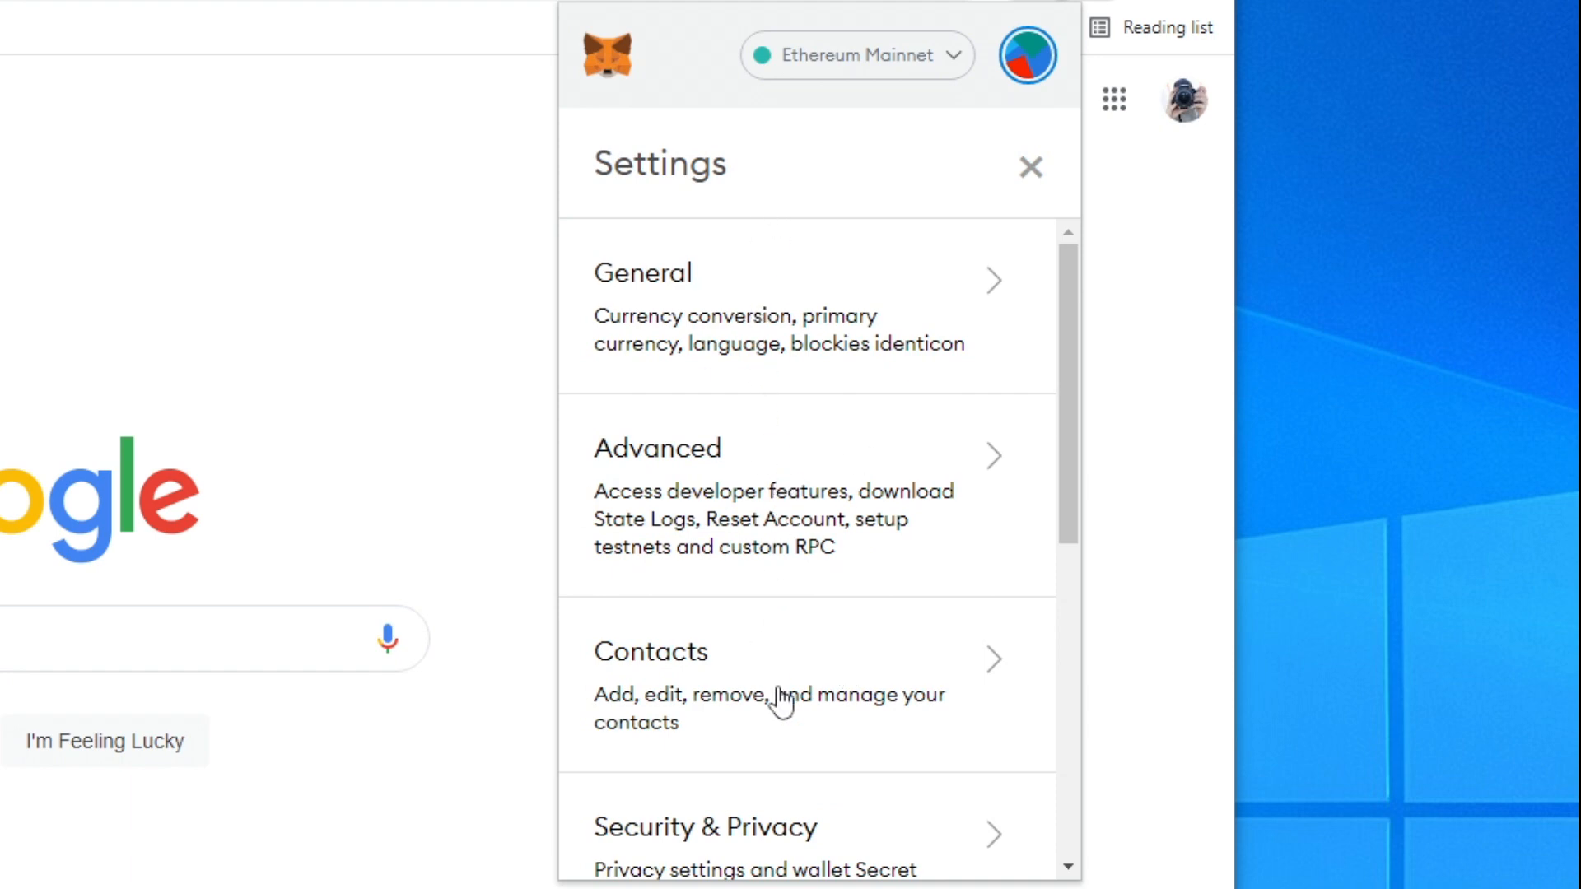
scroll(down, 3)
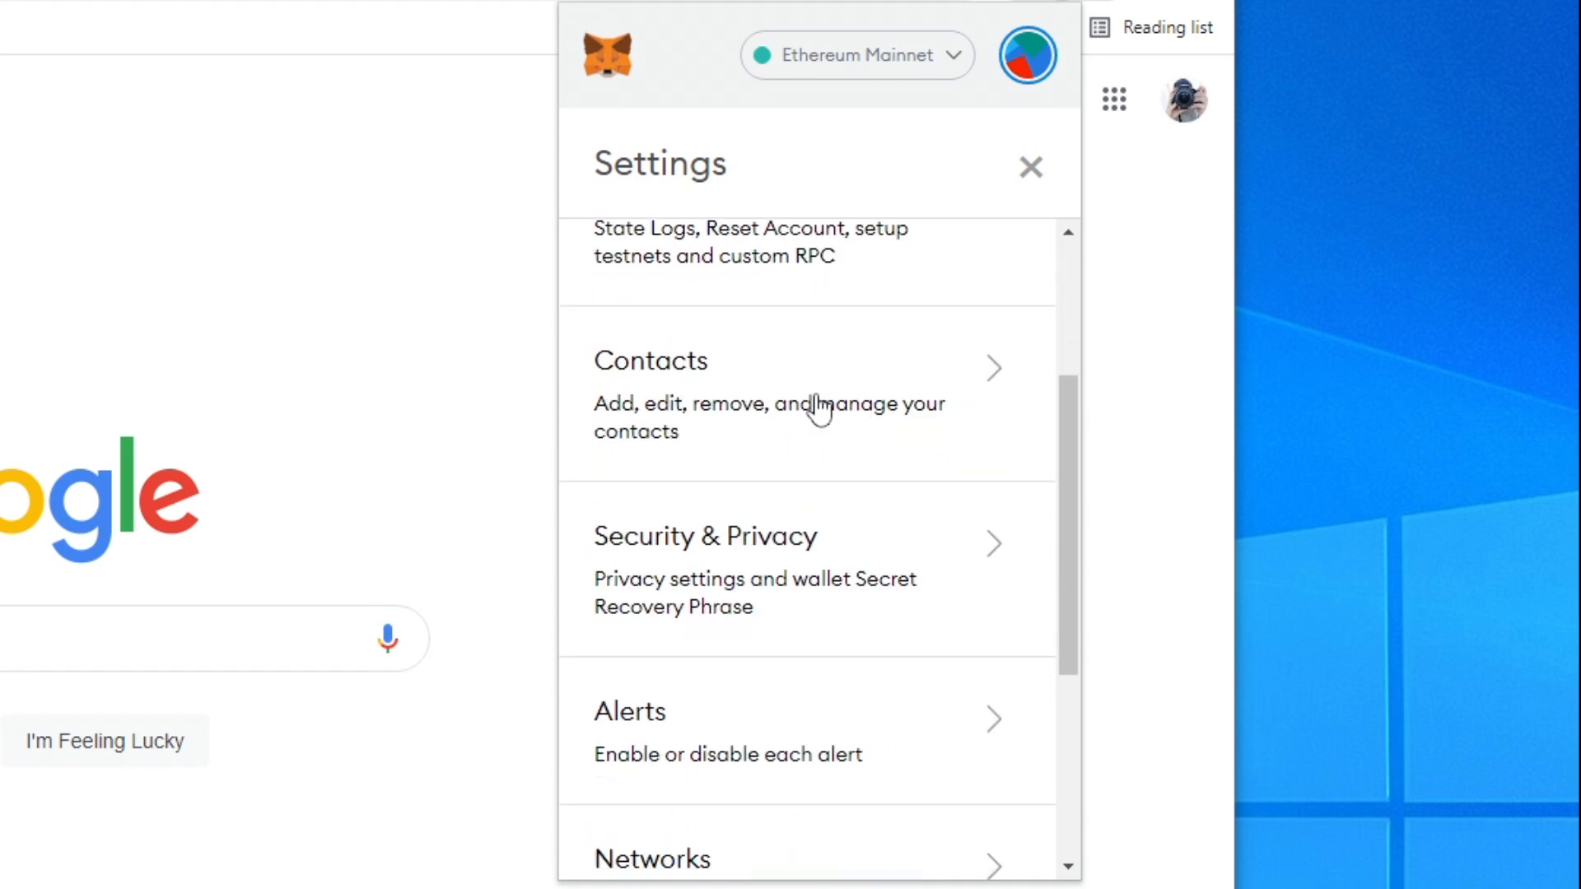
scroll(down, 3)
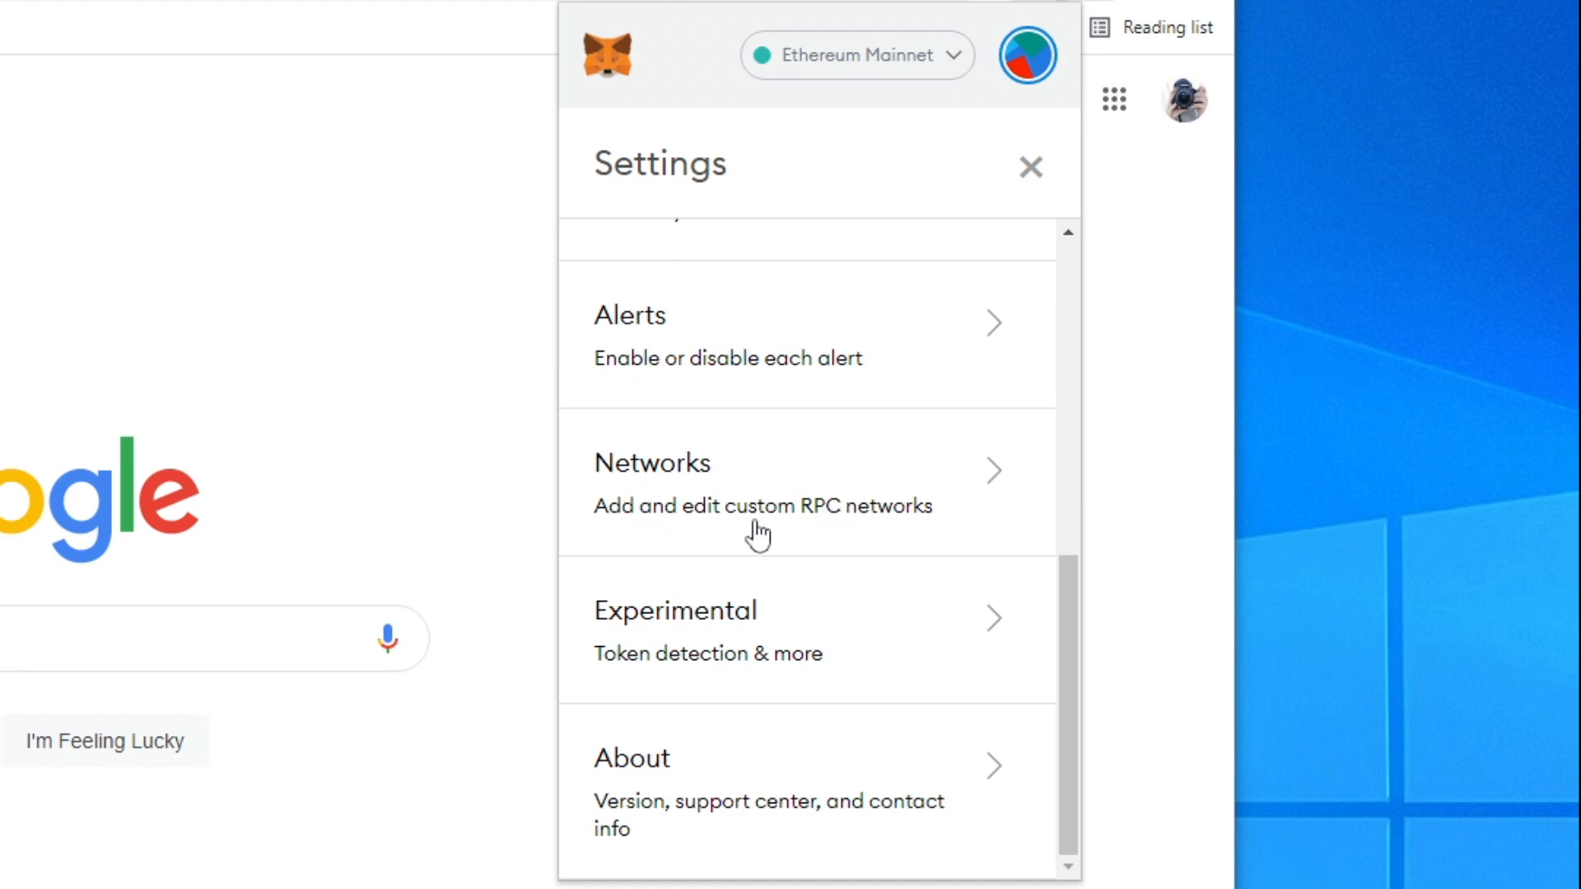
mouse_move(764, 504)
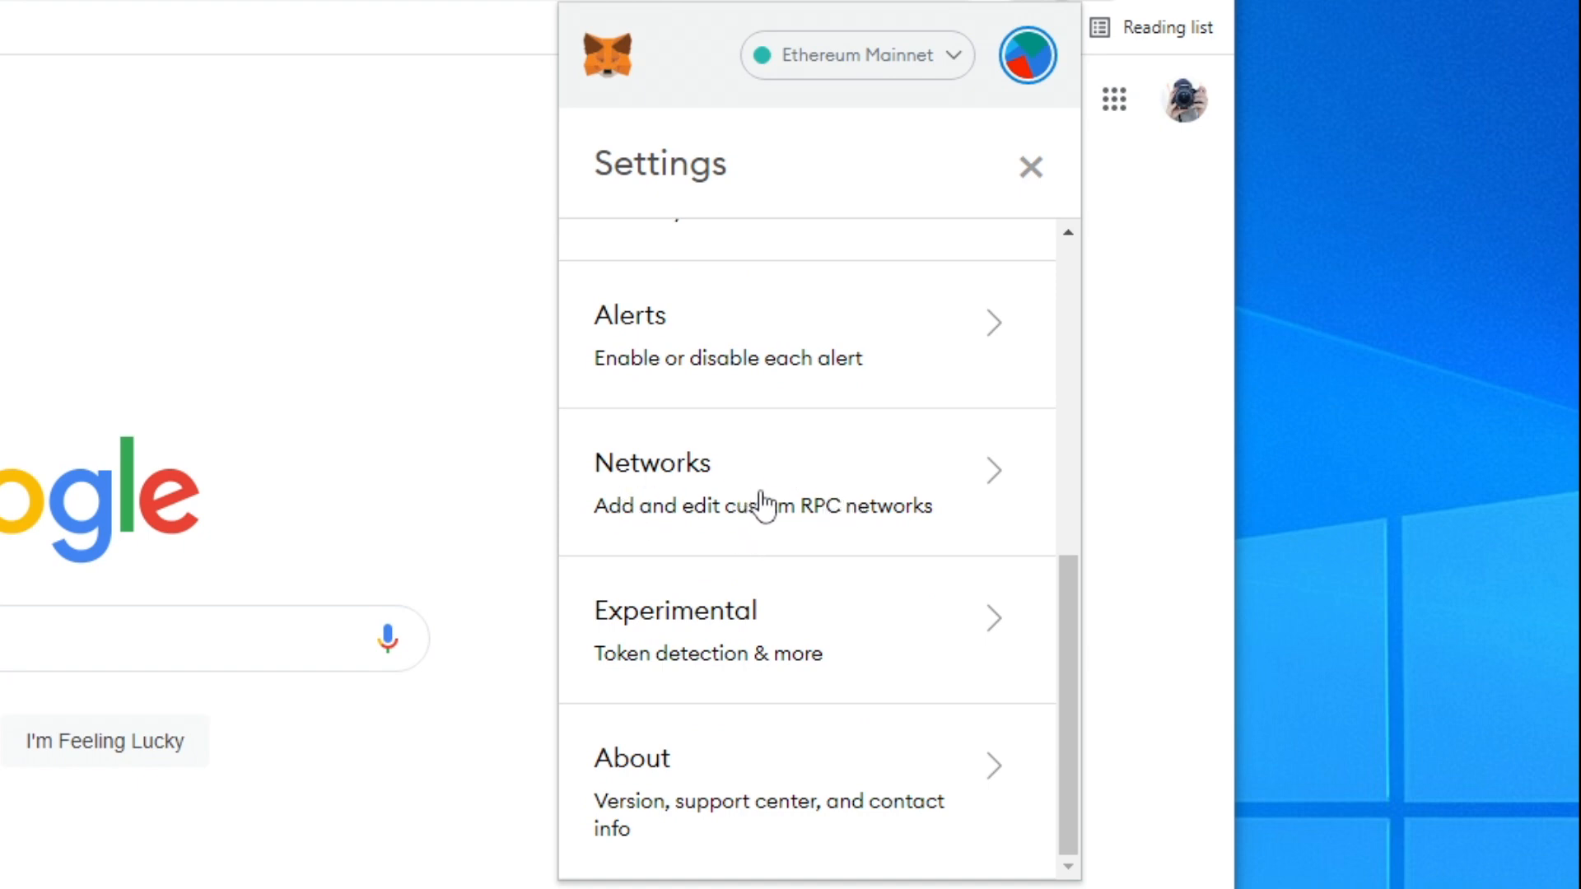
click(652, 463)
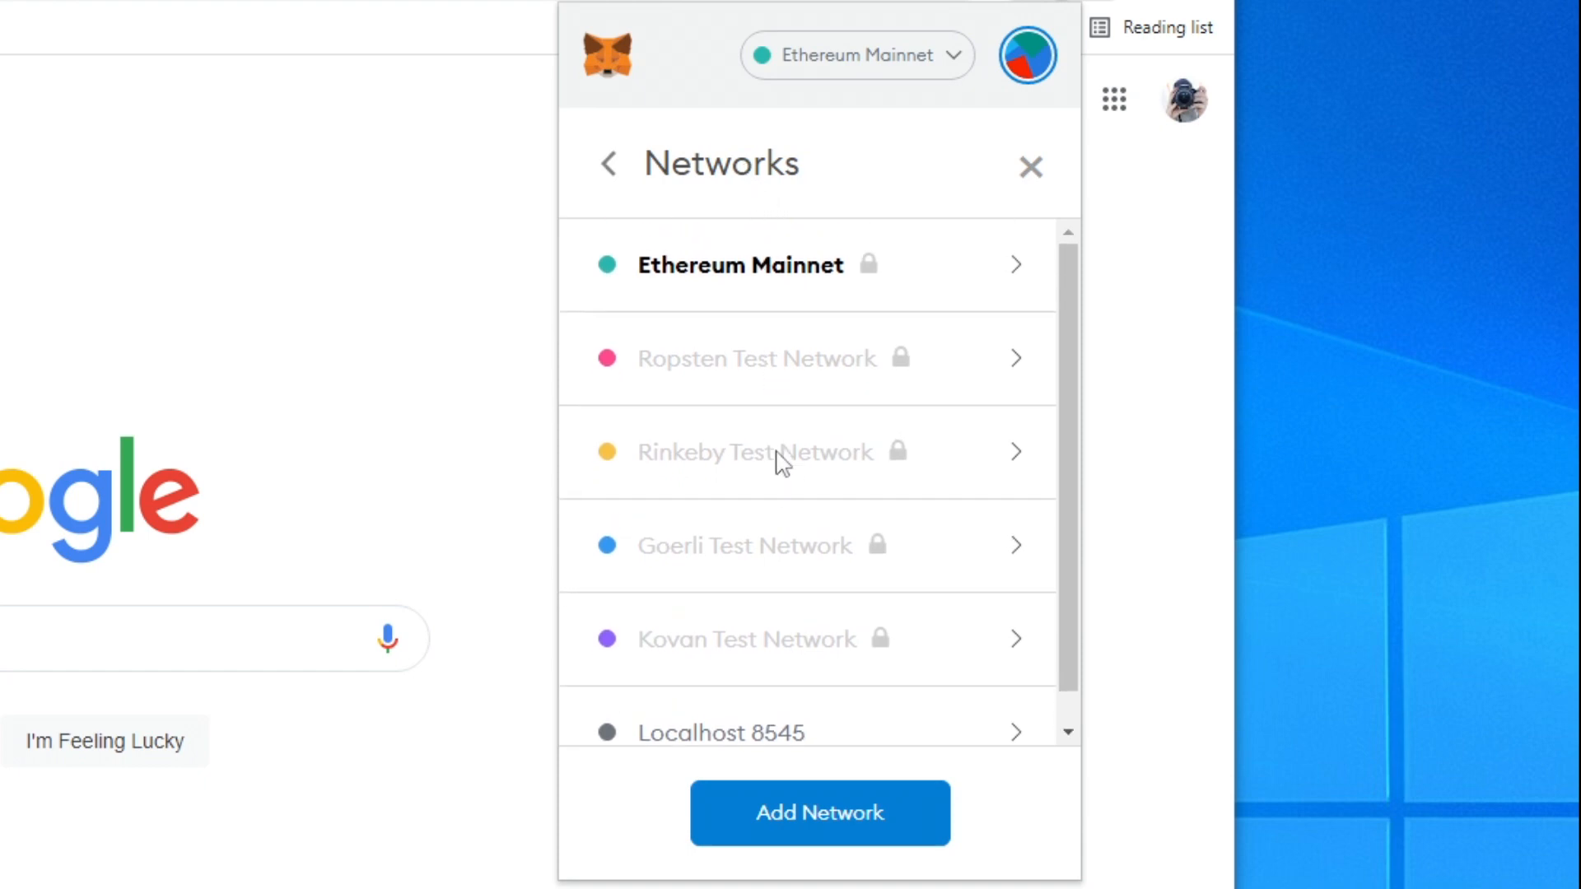
mouse_move(790, 538)
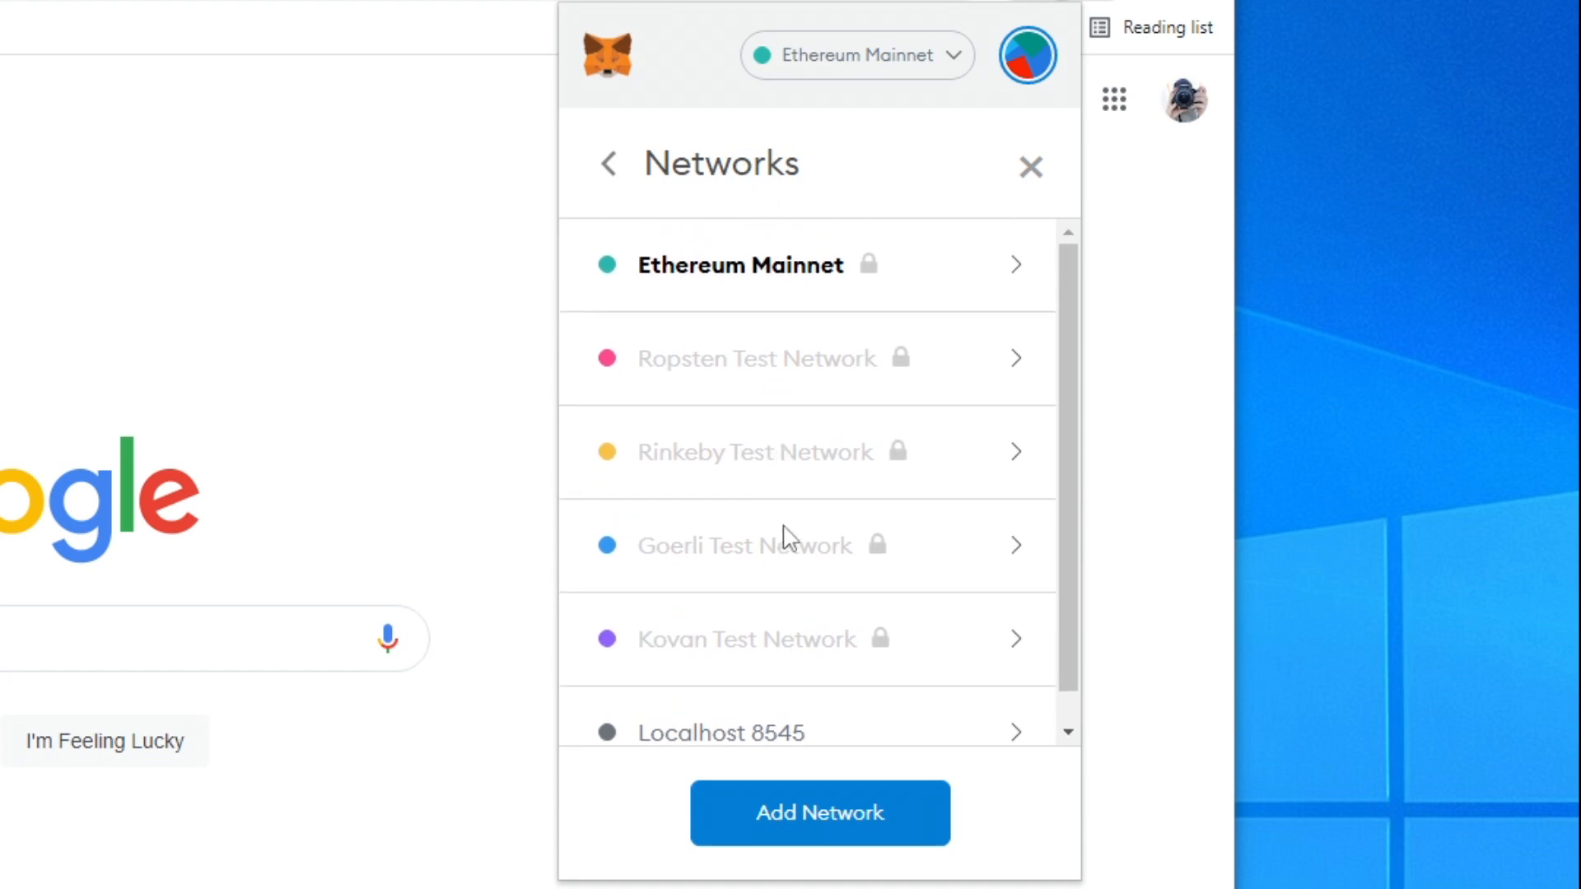
Step: Start a new custom network and focus the empty Network Name field
click(818, 812)
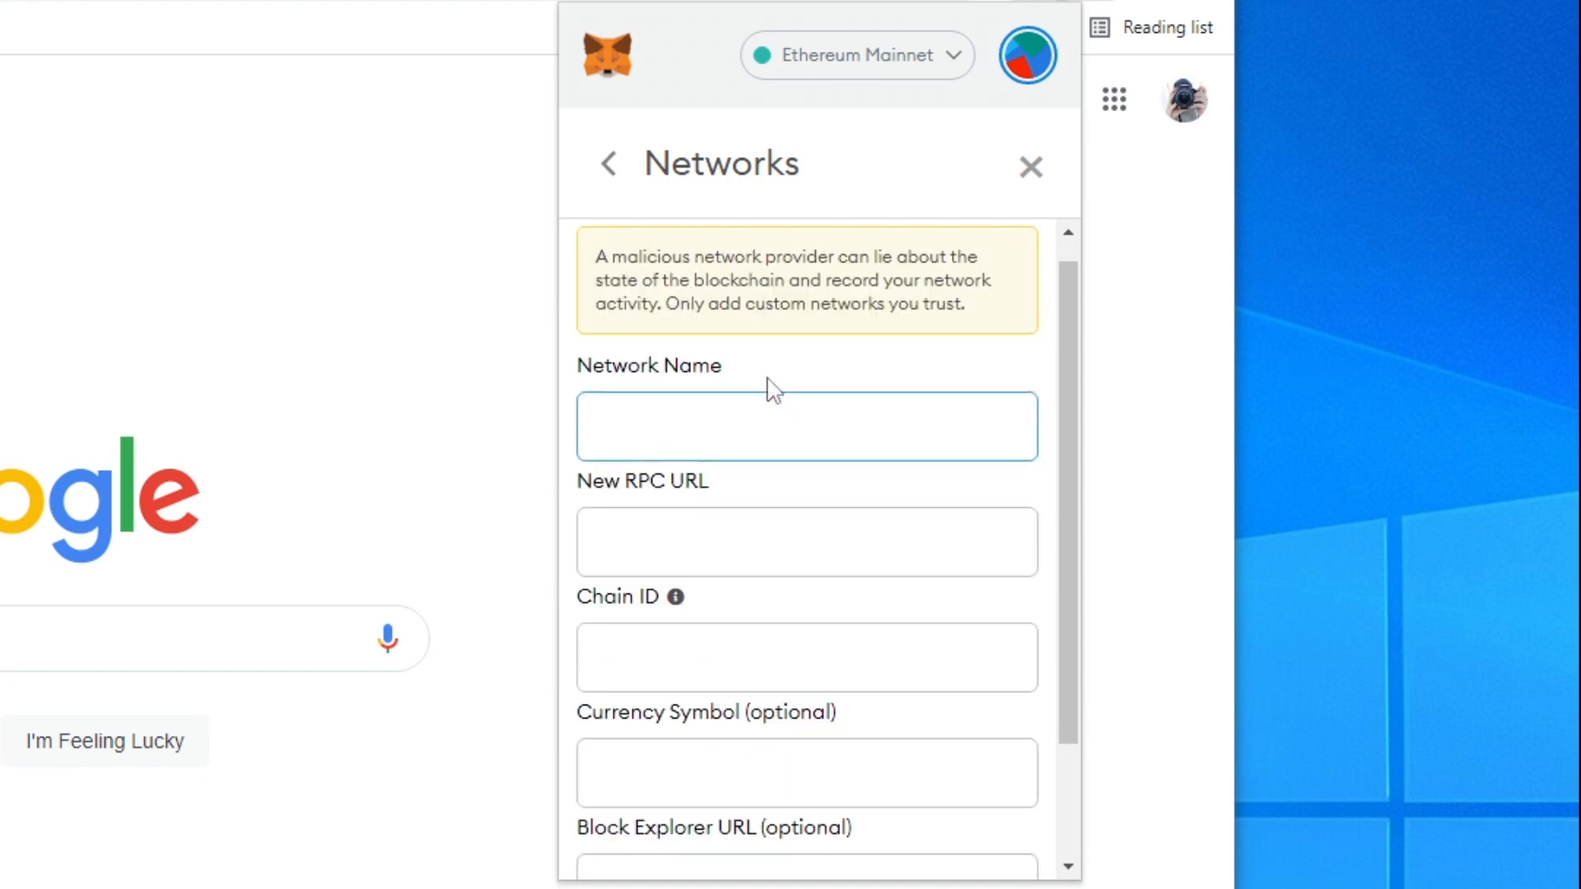
scroll(down, 3)
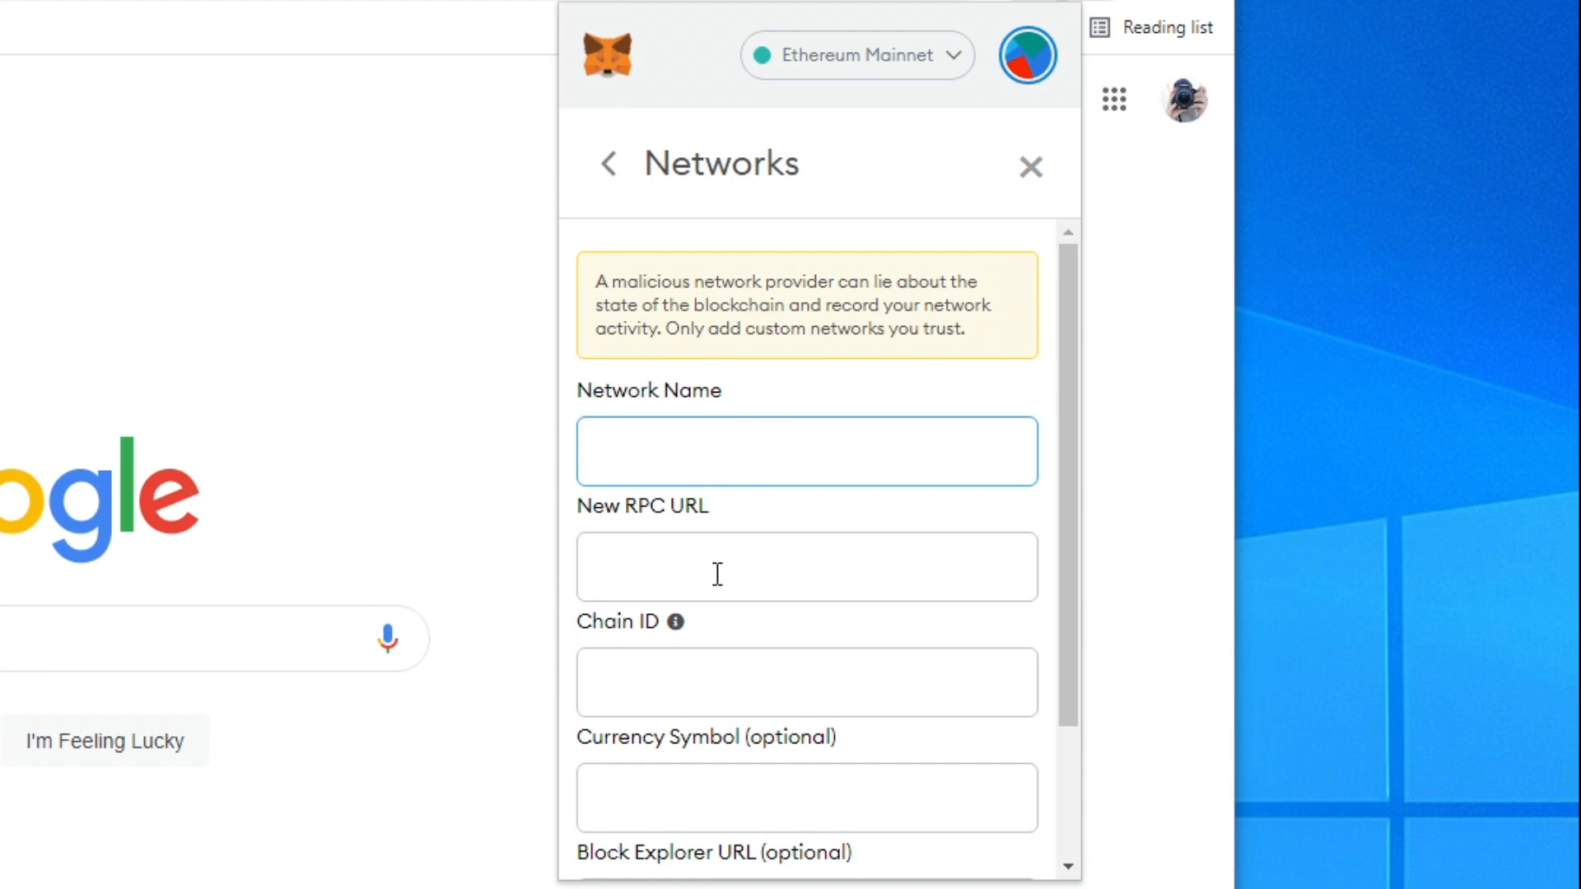
scroll(down, 3)
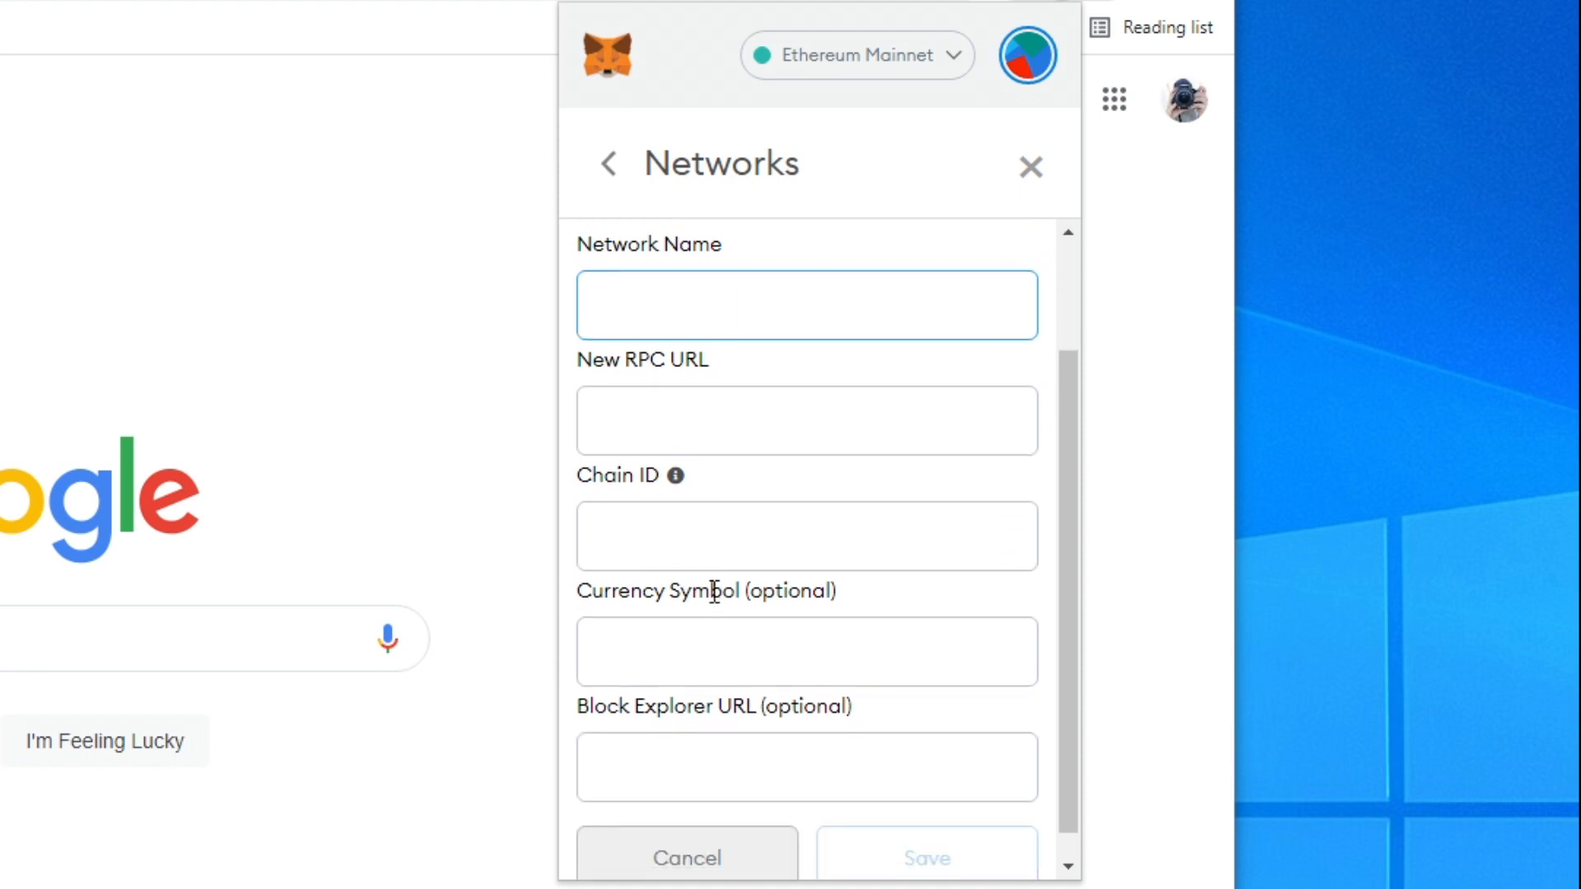
click(805, 304)
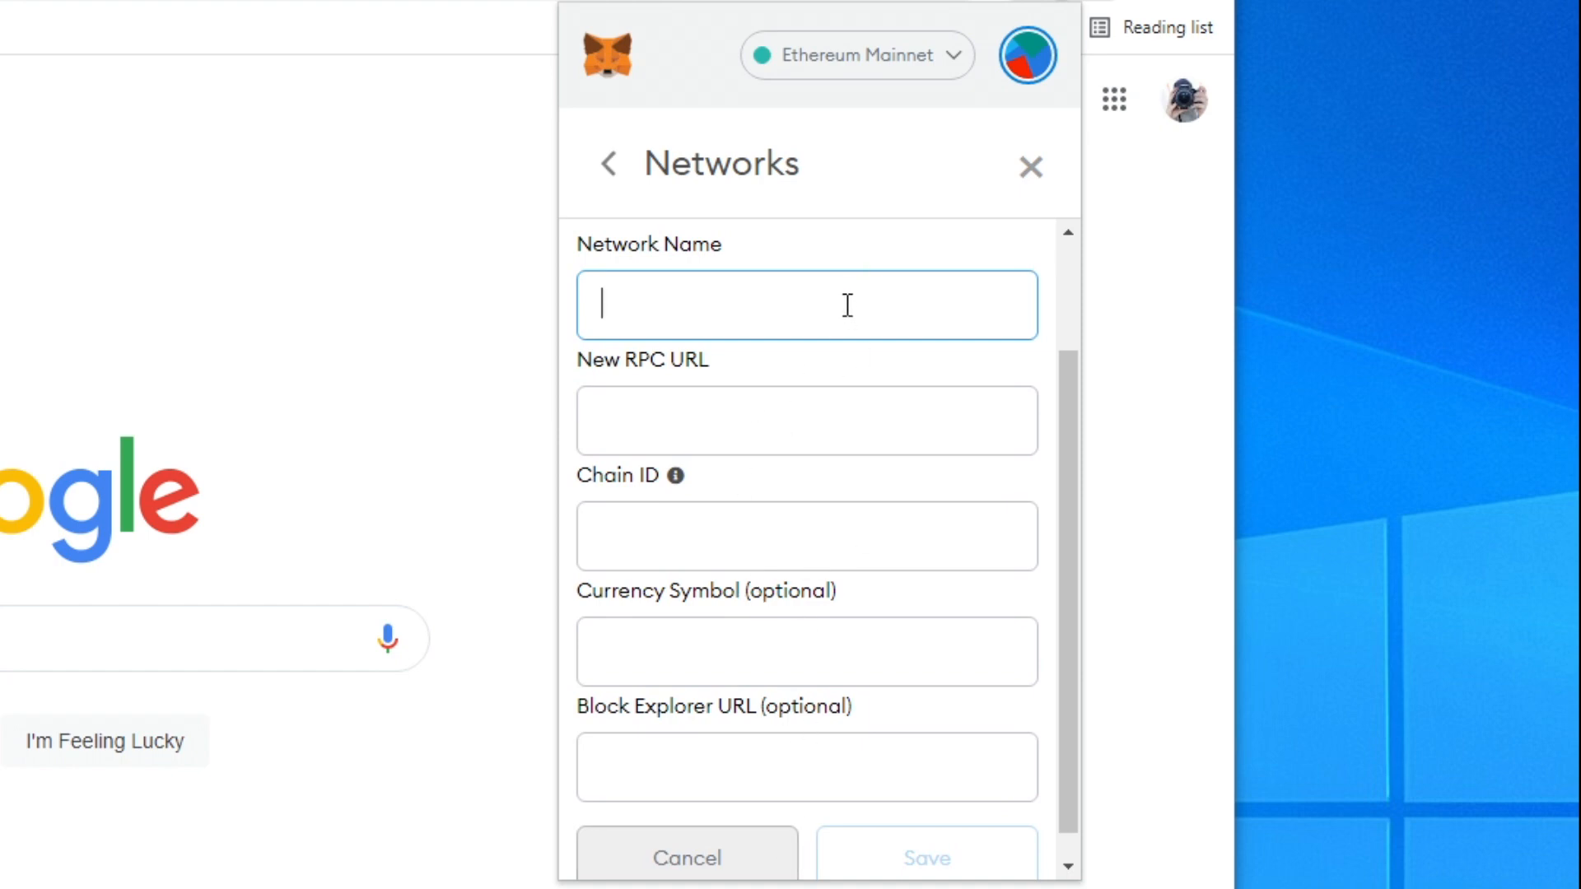
mouse_move(737, 297)
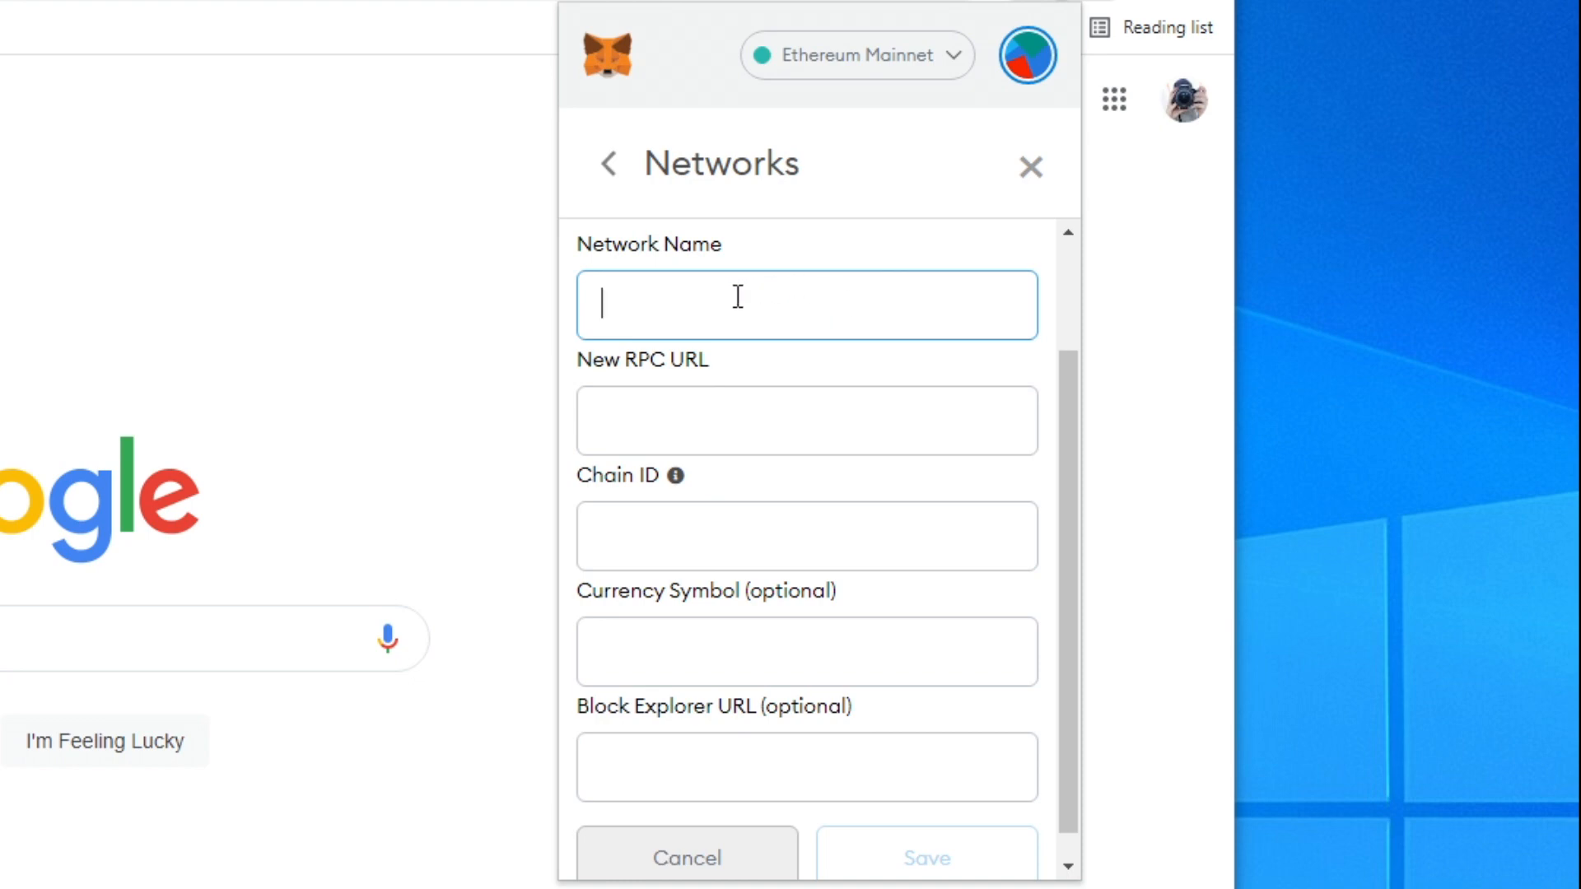
Step: Name the network 'Smart Chain' with the Binance dataseed RPC URL (dataseed.binance.org)
text(Smart)
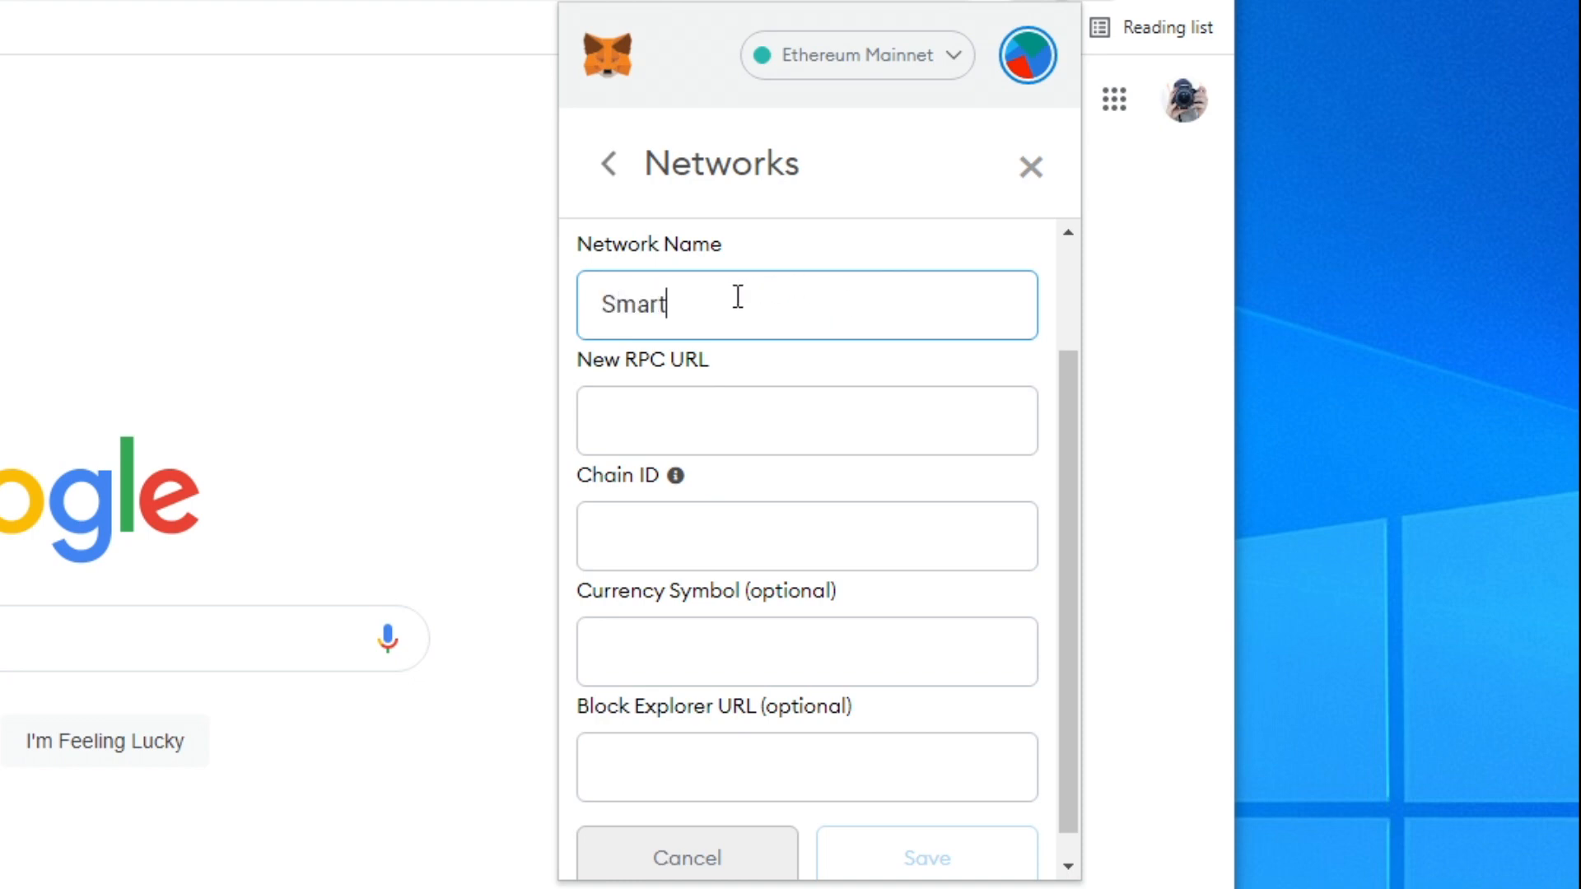
text(Chain)
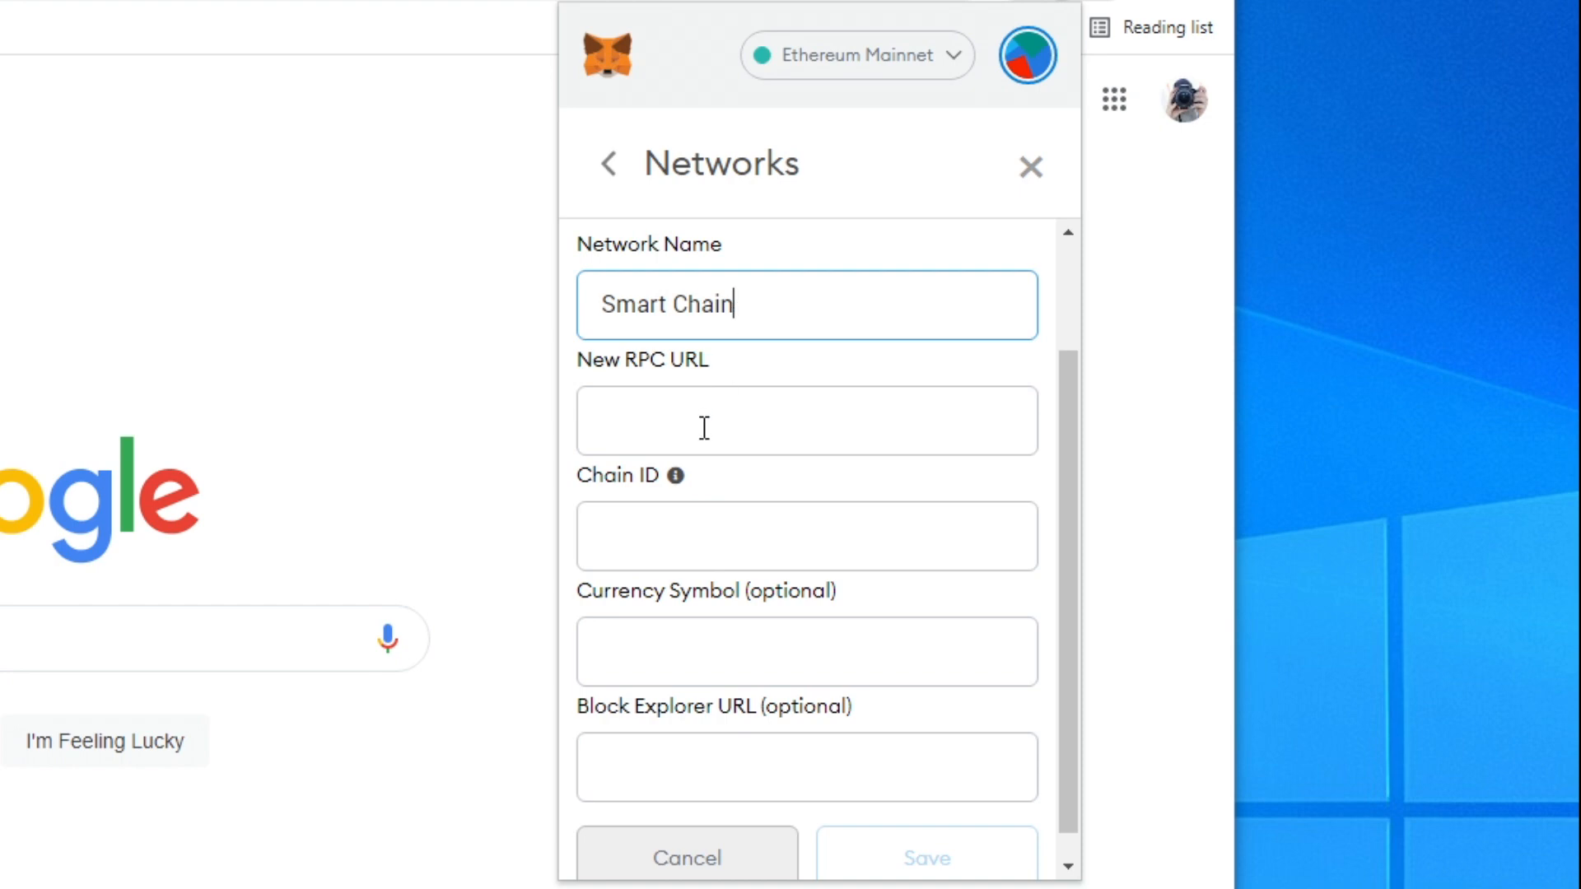
click(806, 421)
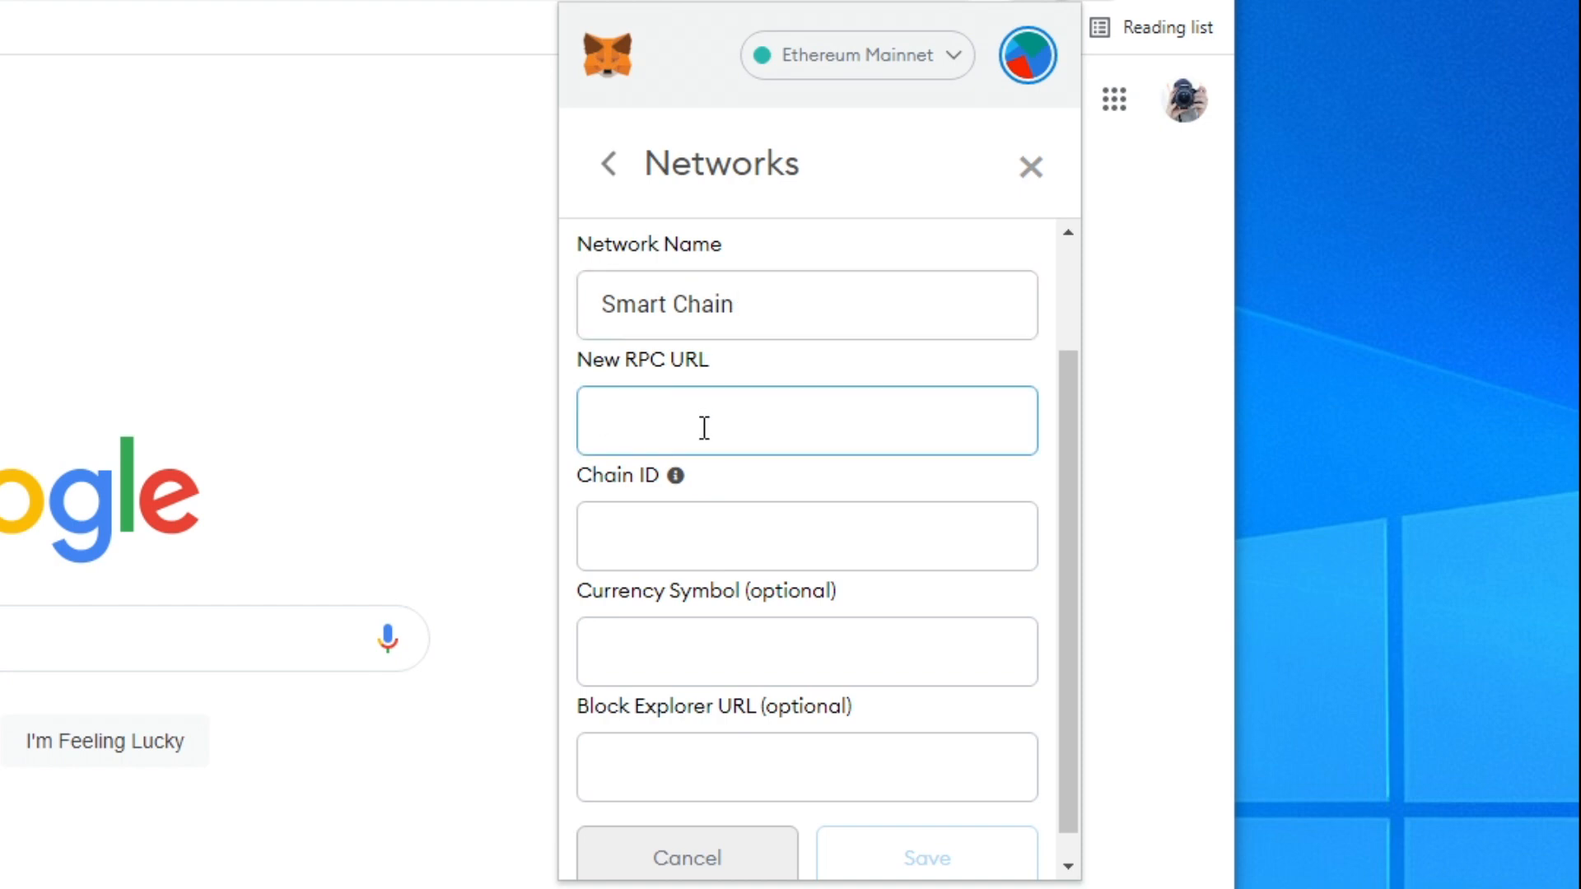
text(https://bsc-)
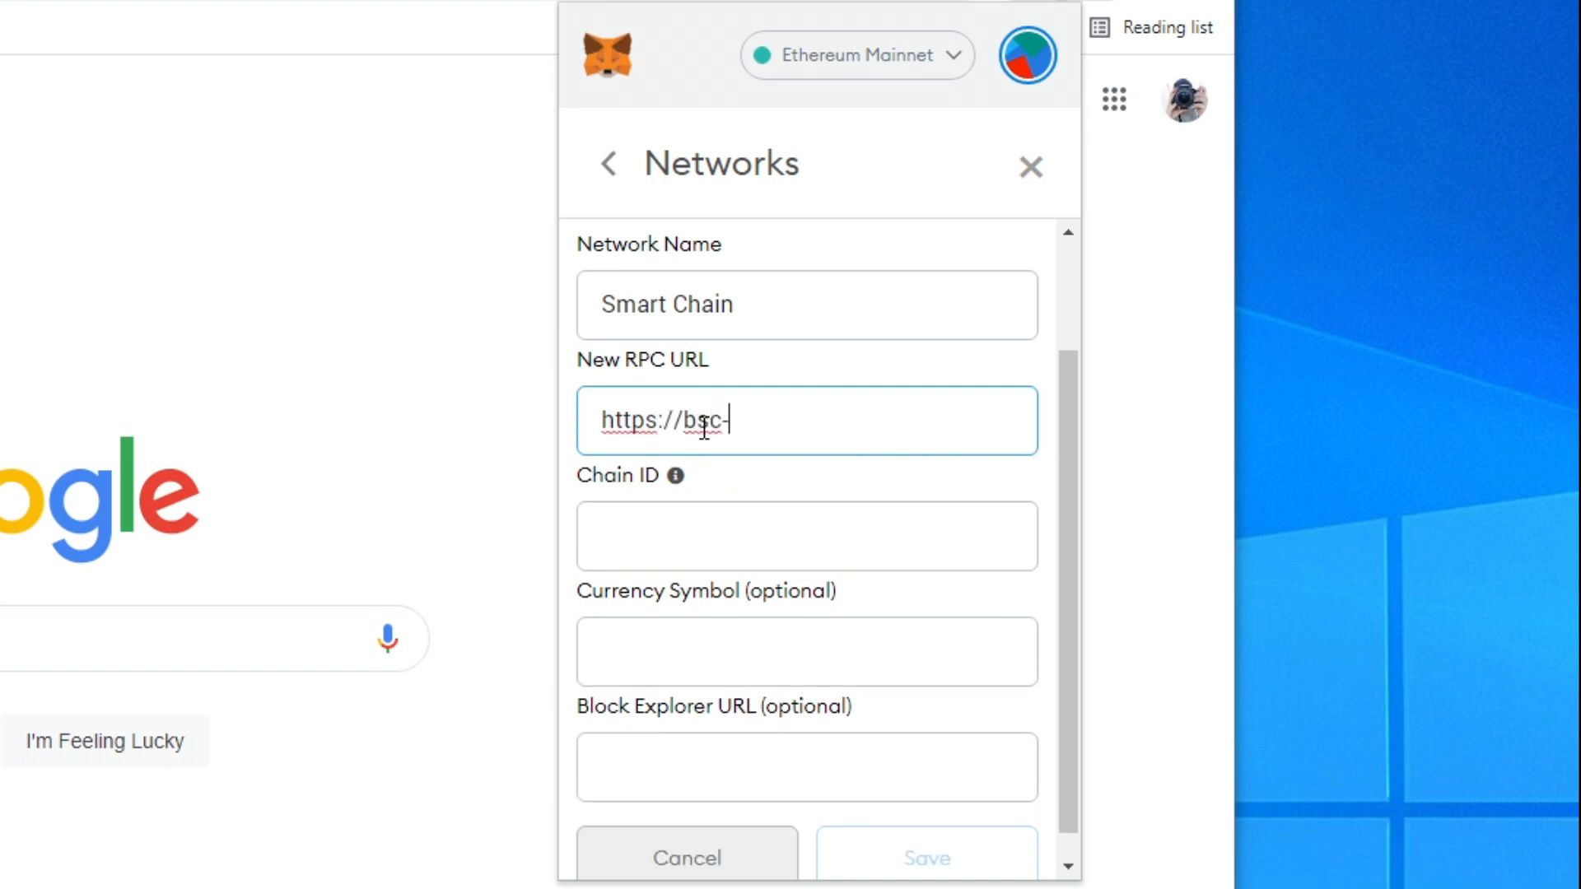
text(dataseed.bi)
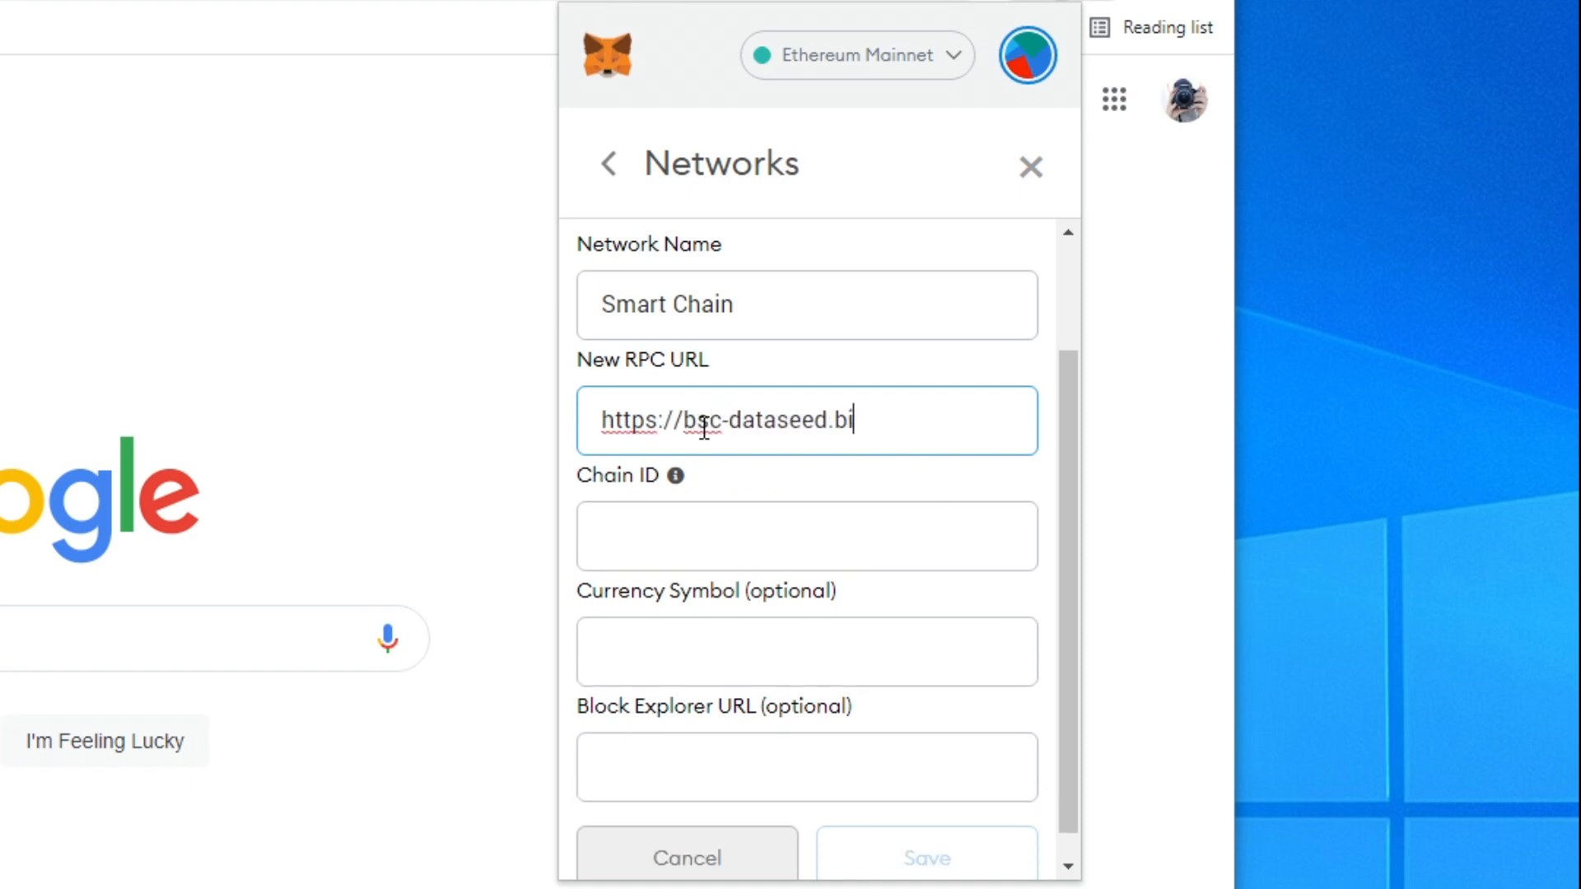
text(nance.org)
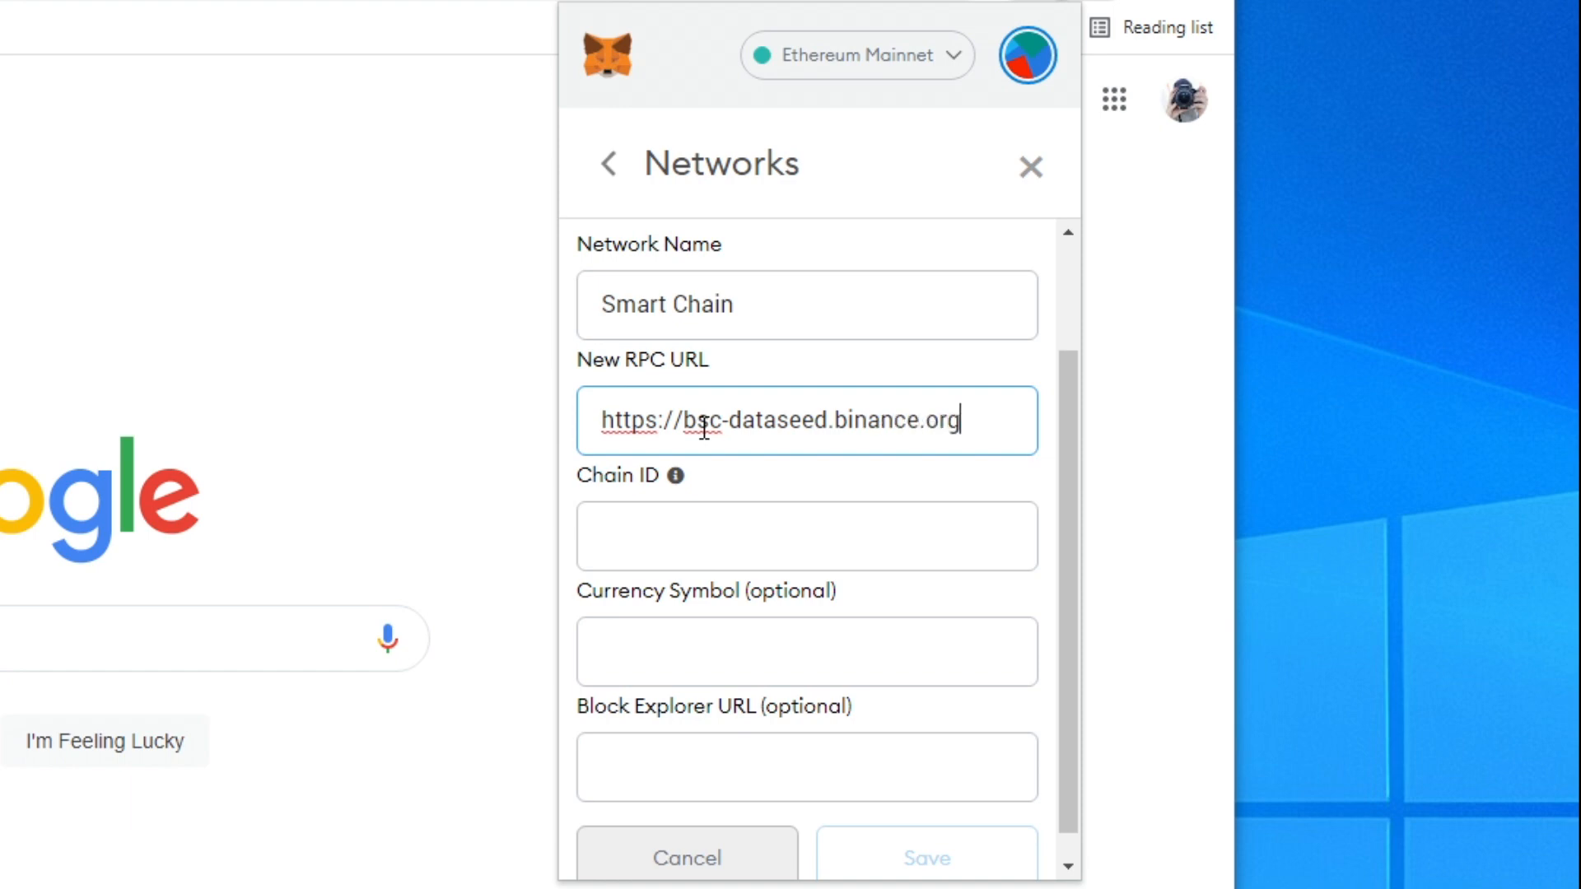
click(805, 535)
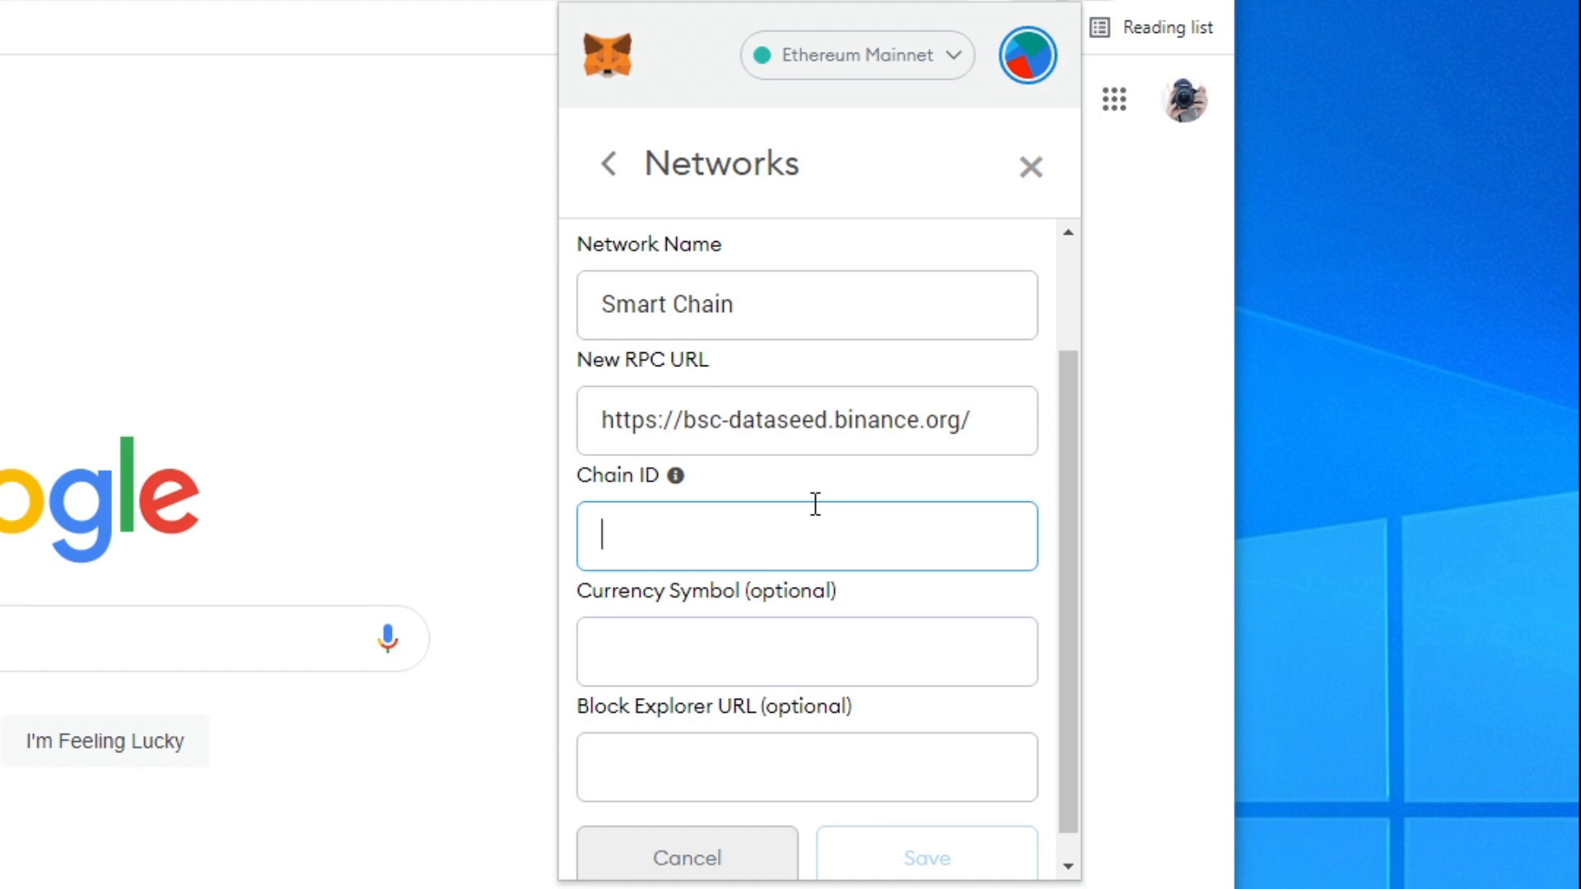
text(56)
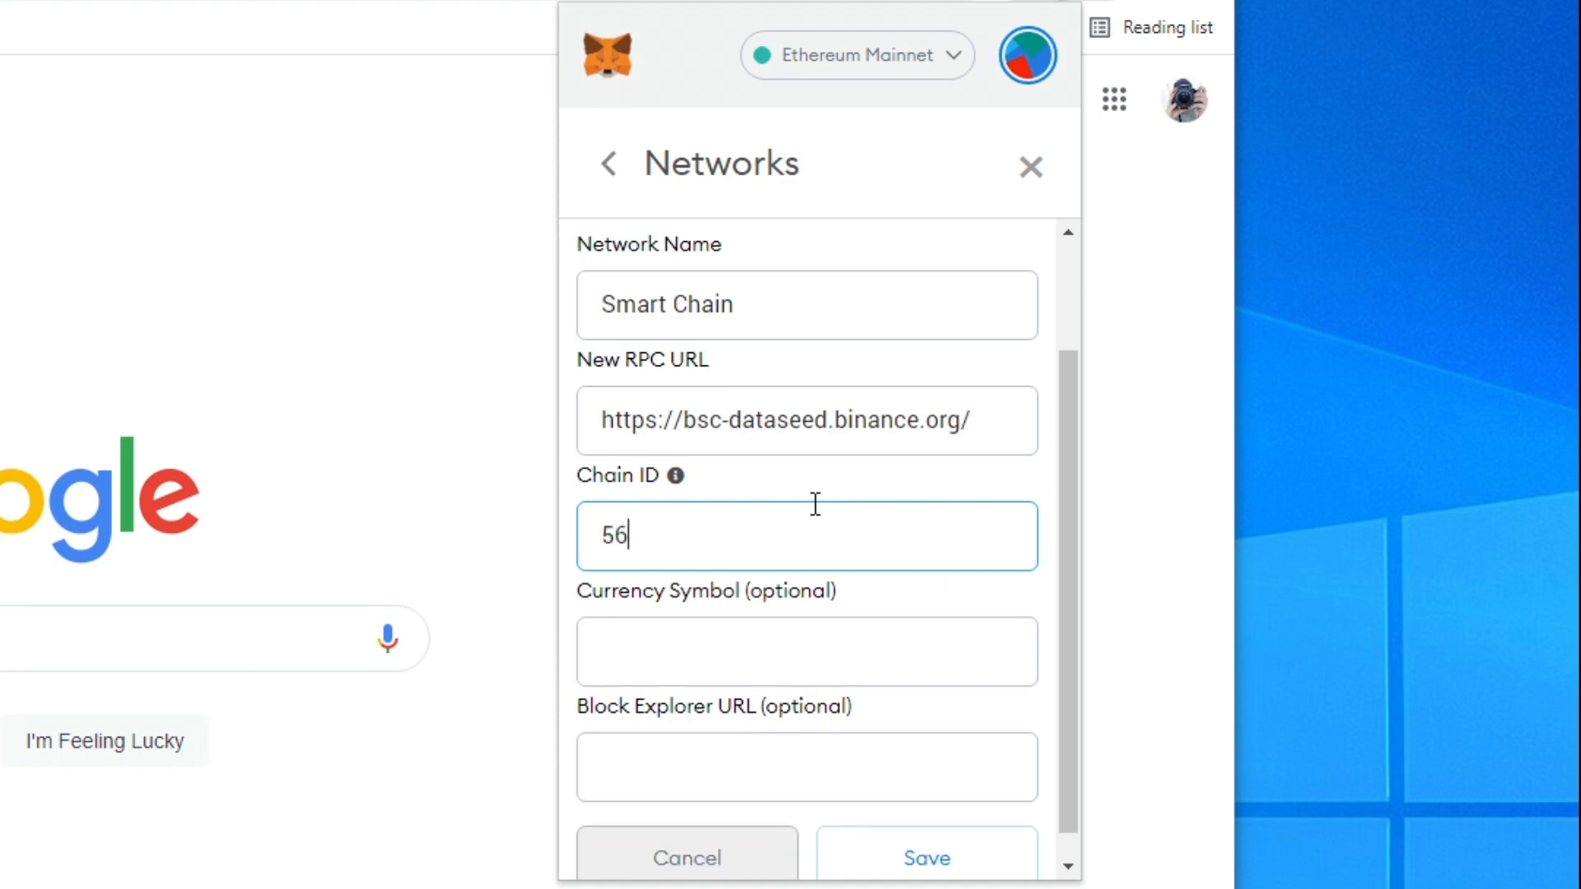
click(805, 650)
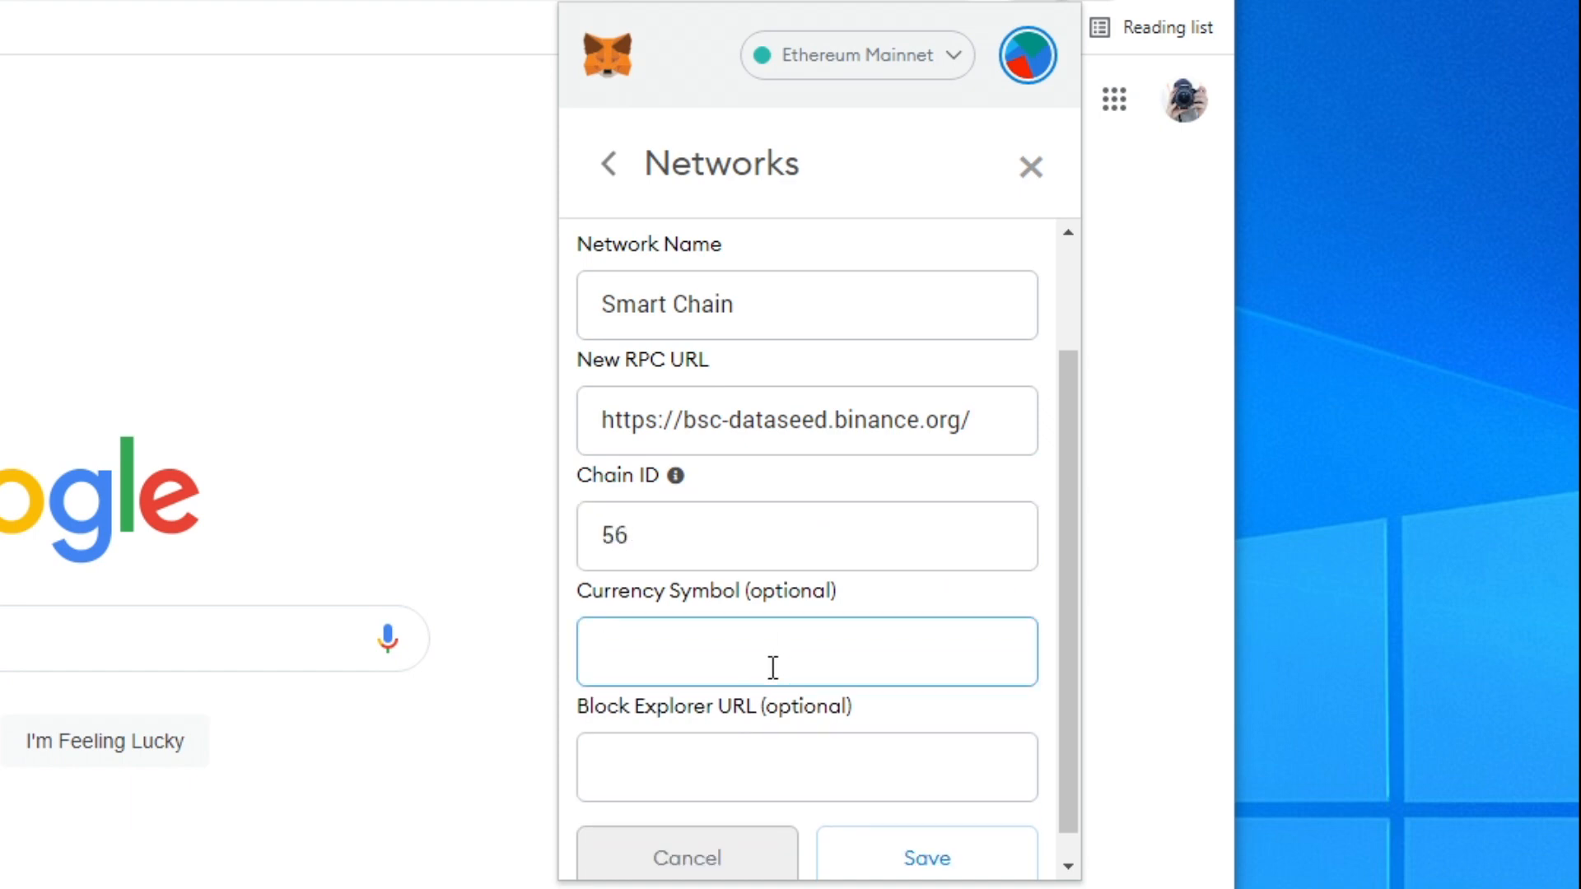
text(BNB)
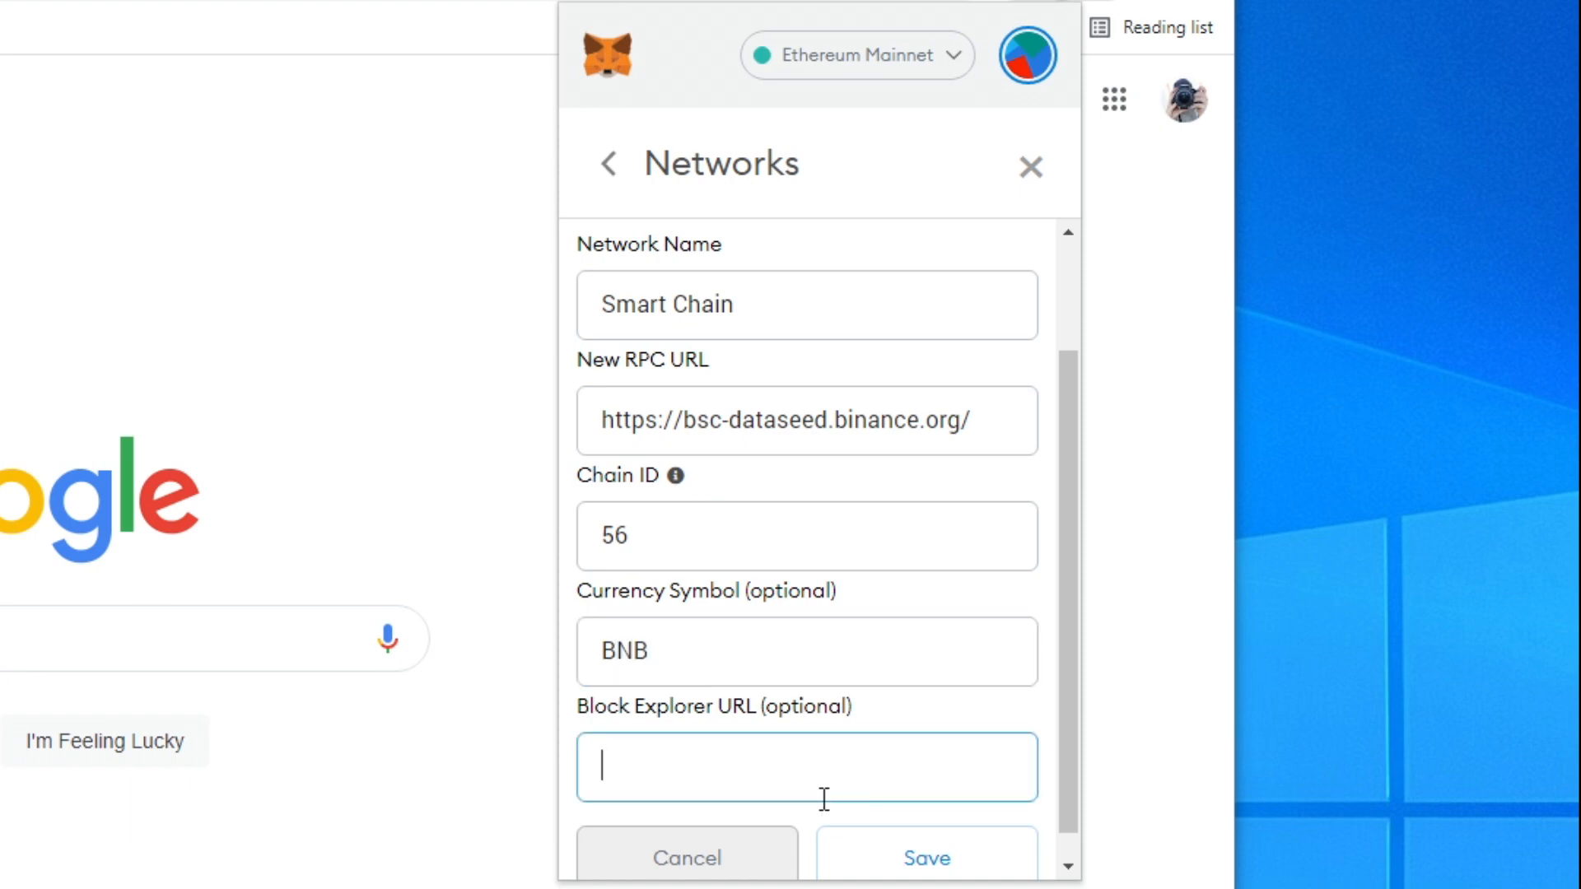
text(https)
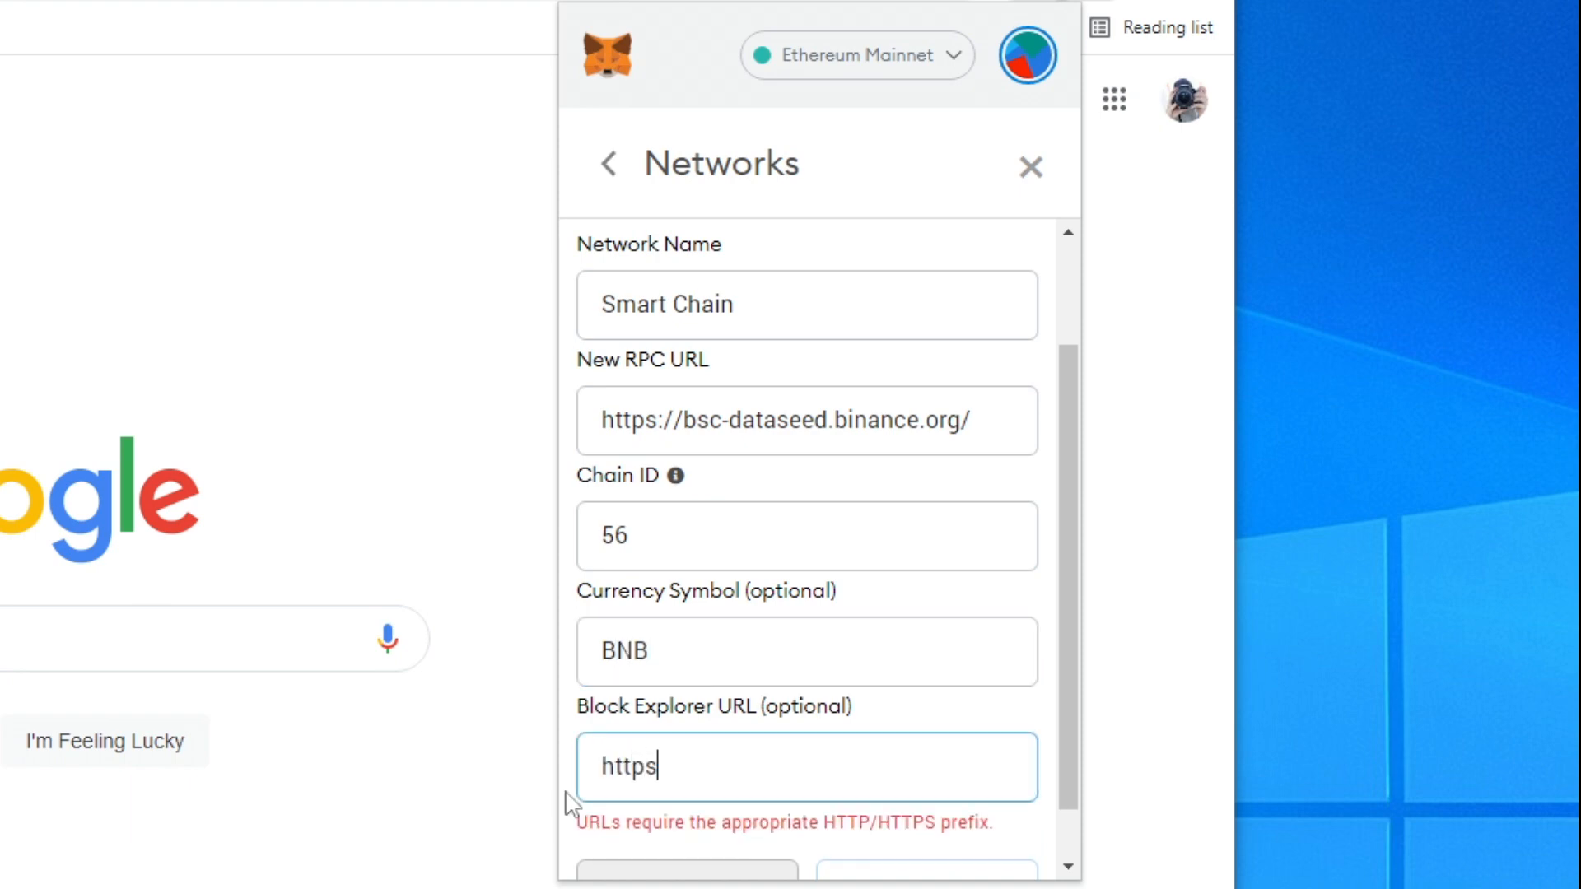
text(://bscscan.com)
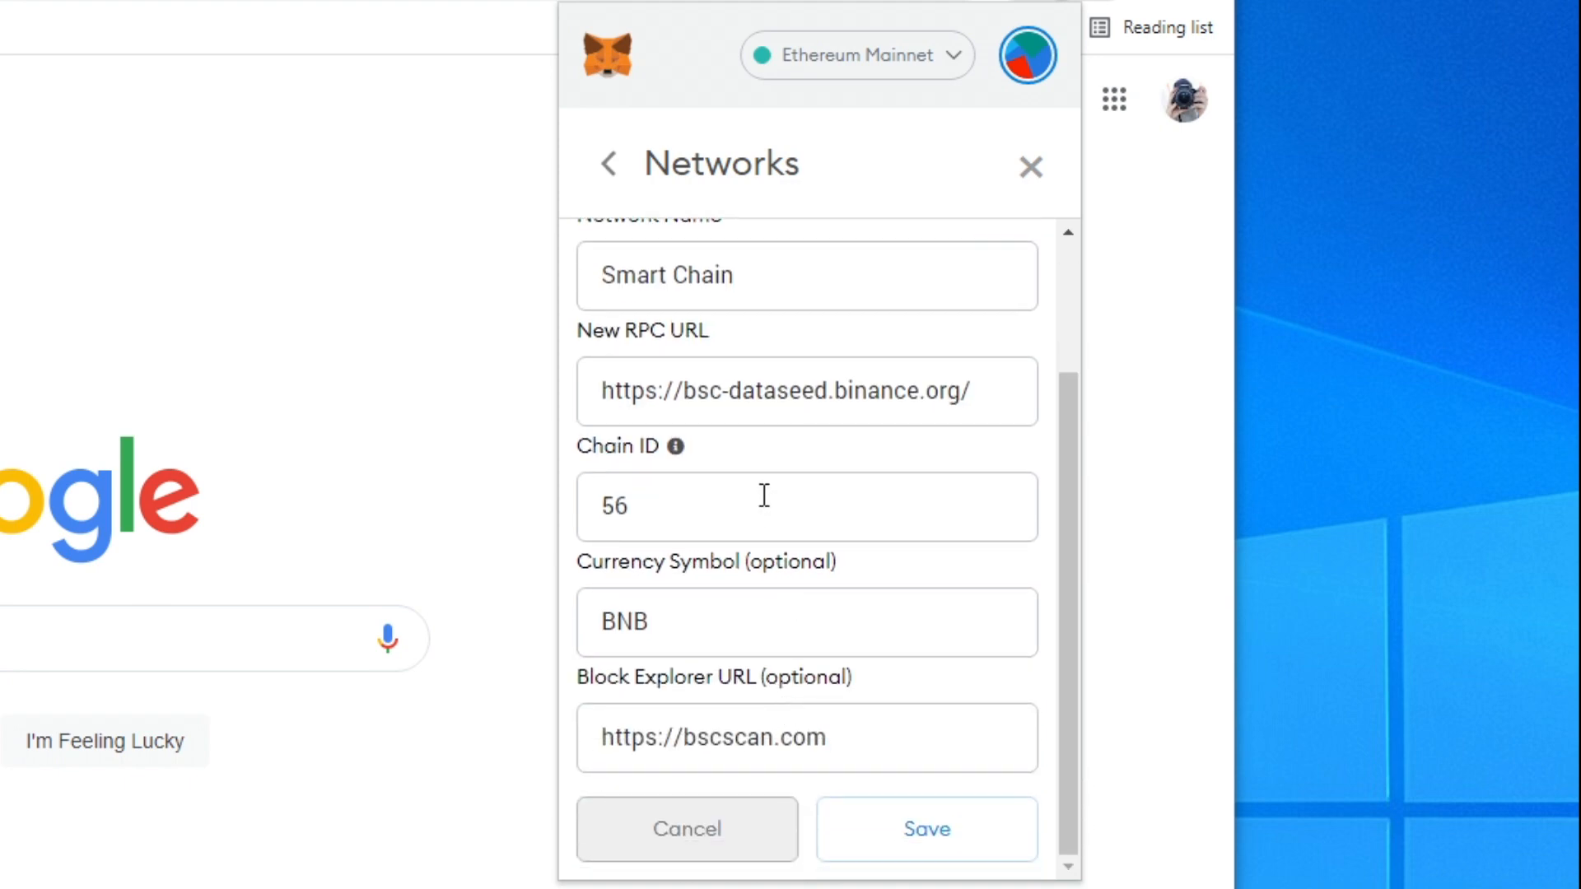
mouse_move(925, 830)
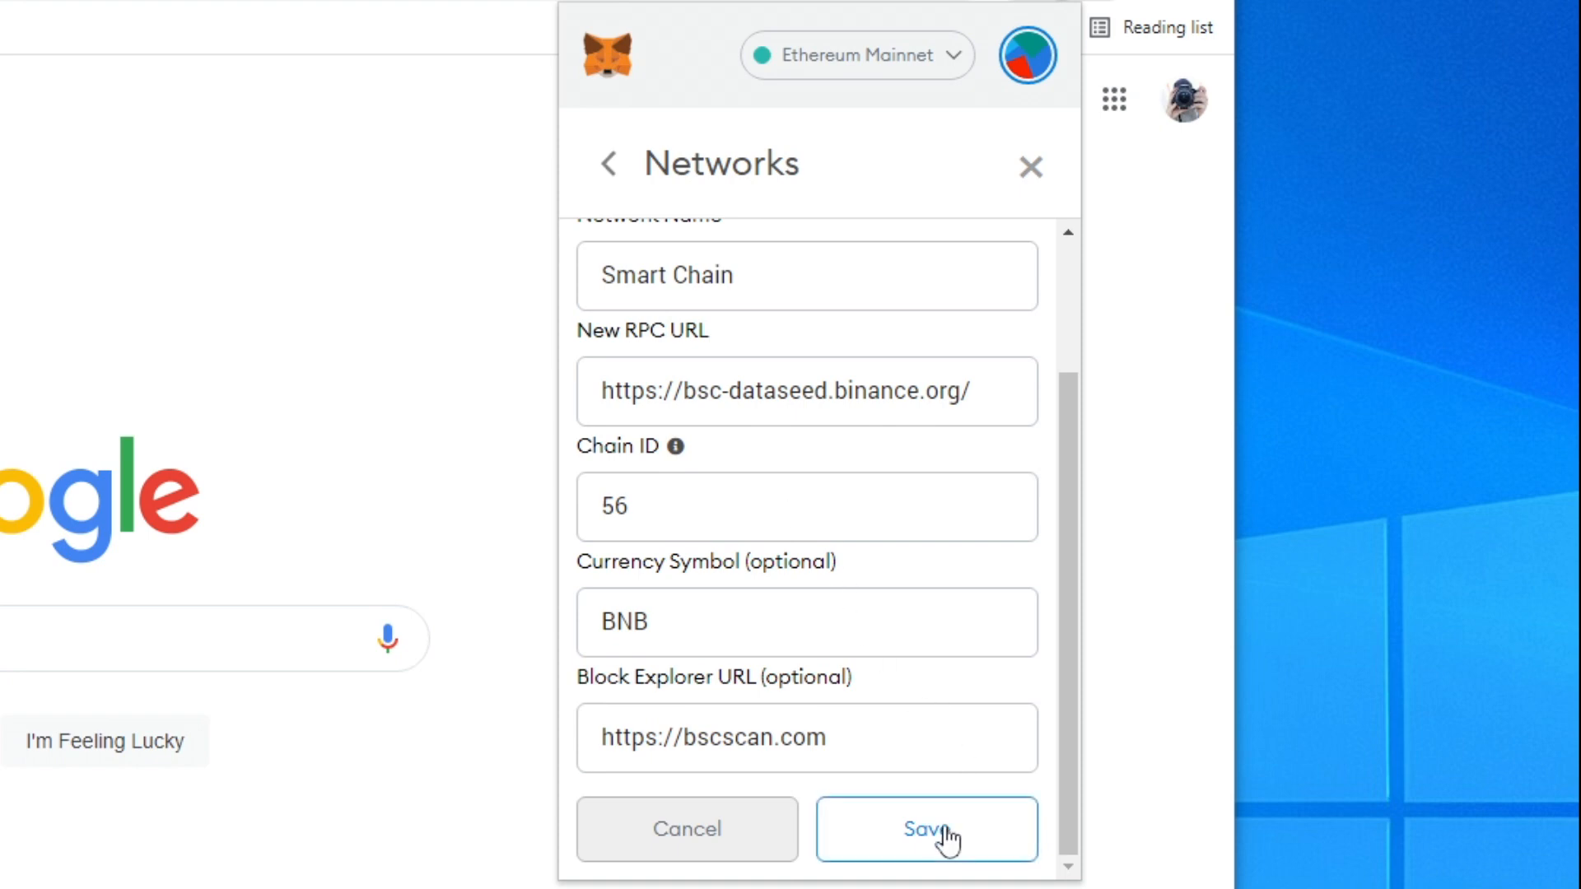
Step: Save the Smart Chain network and dismiss the What's new popup with Start swapping
click(926, 830)
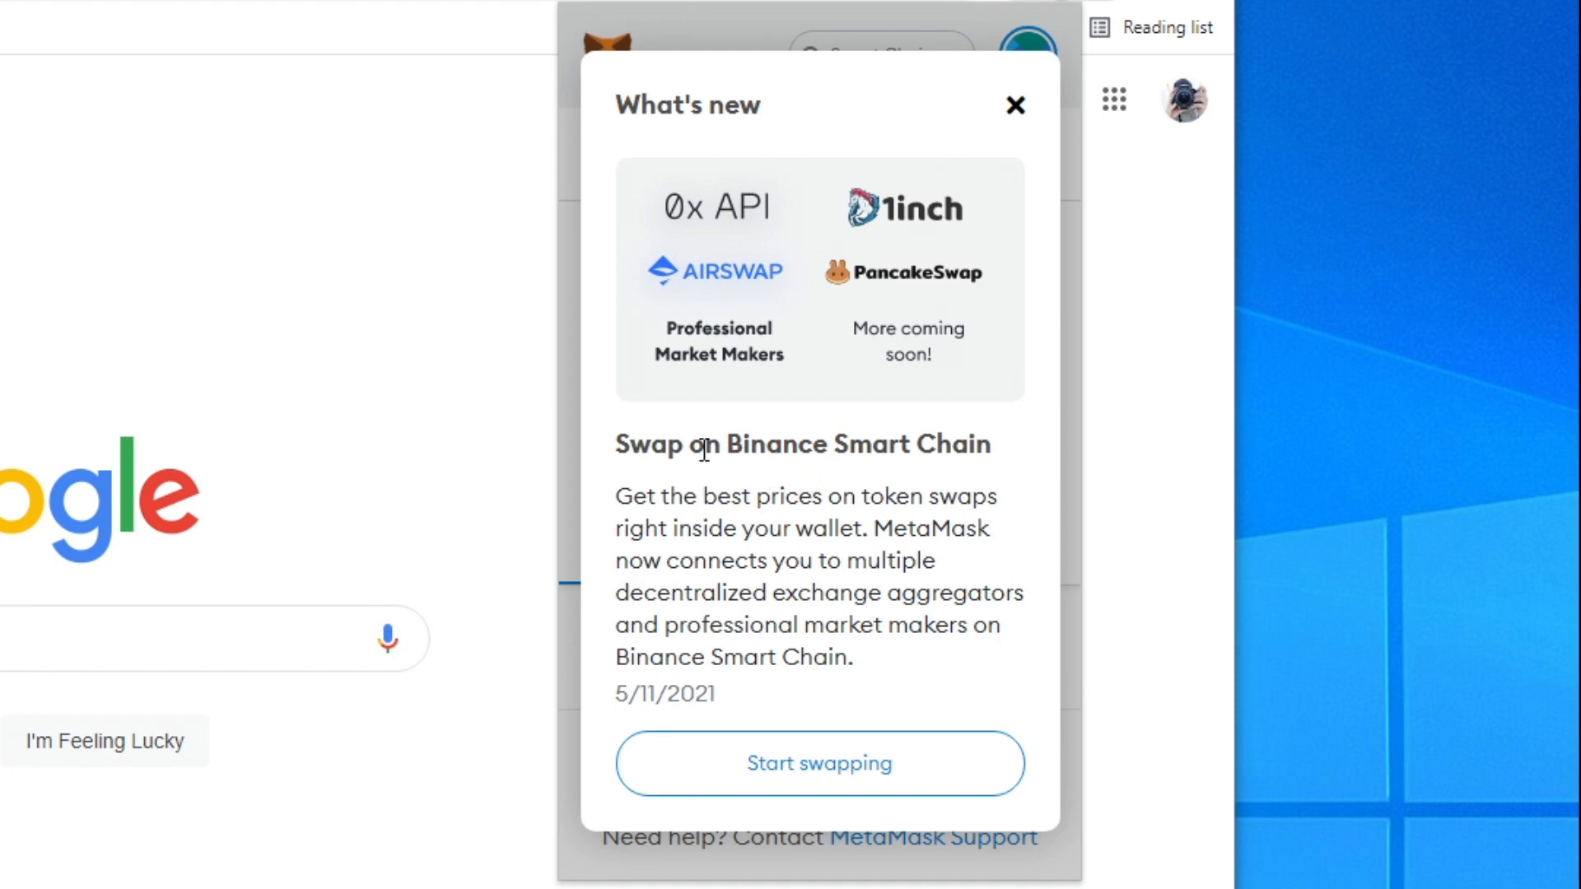
mouse_move(684, 489)
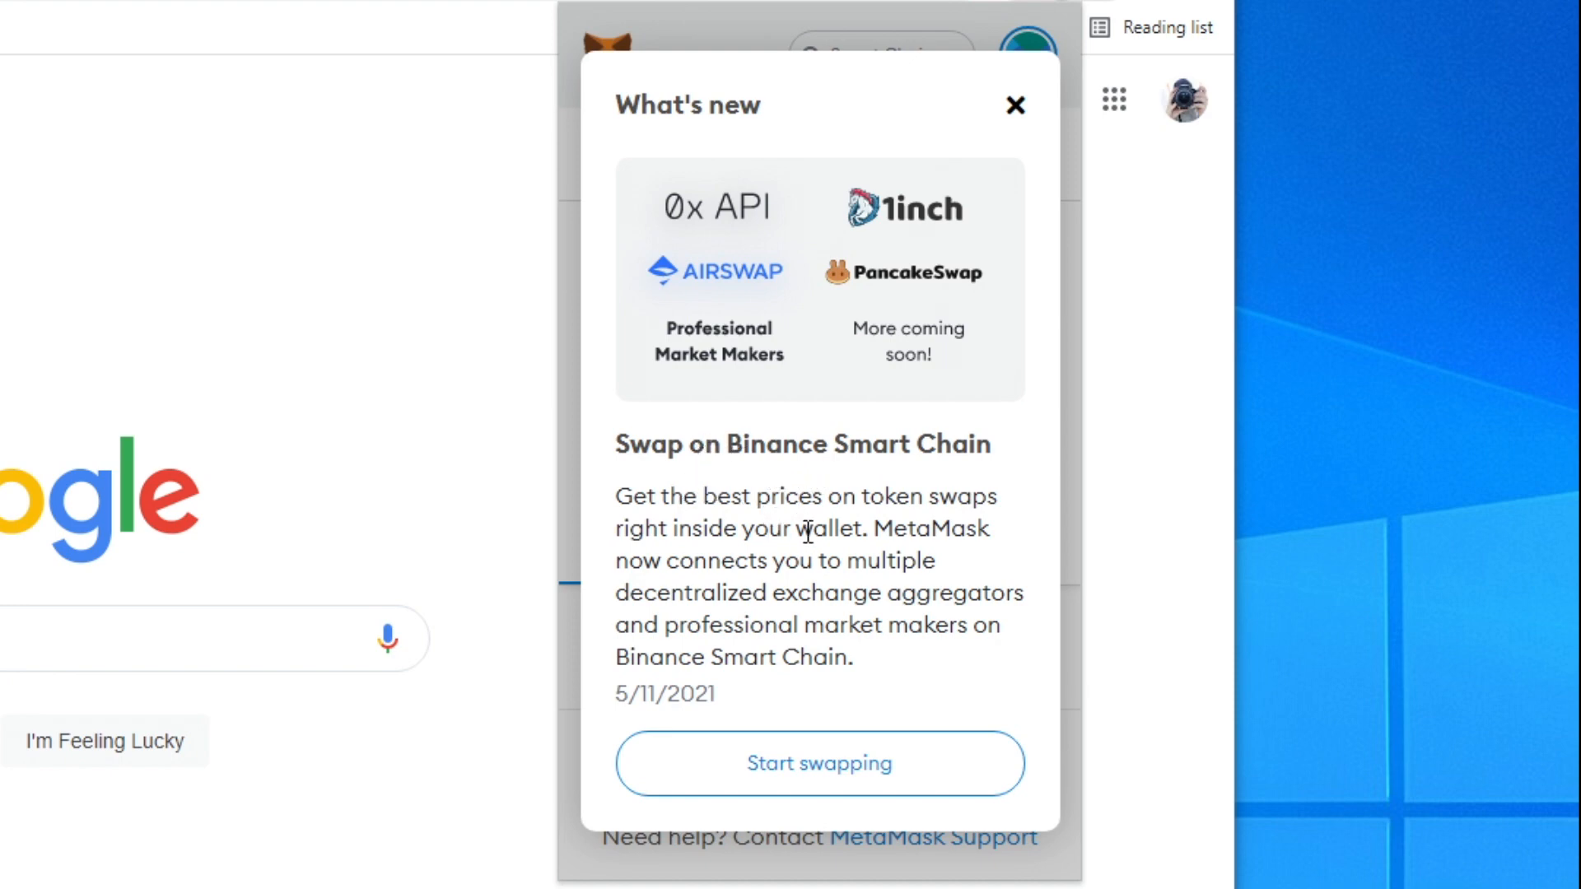
mouse_move(790, 587)
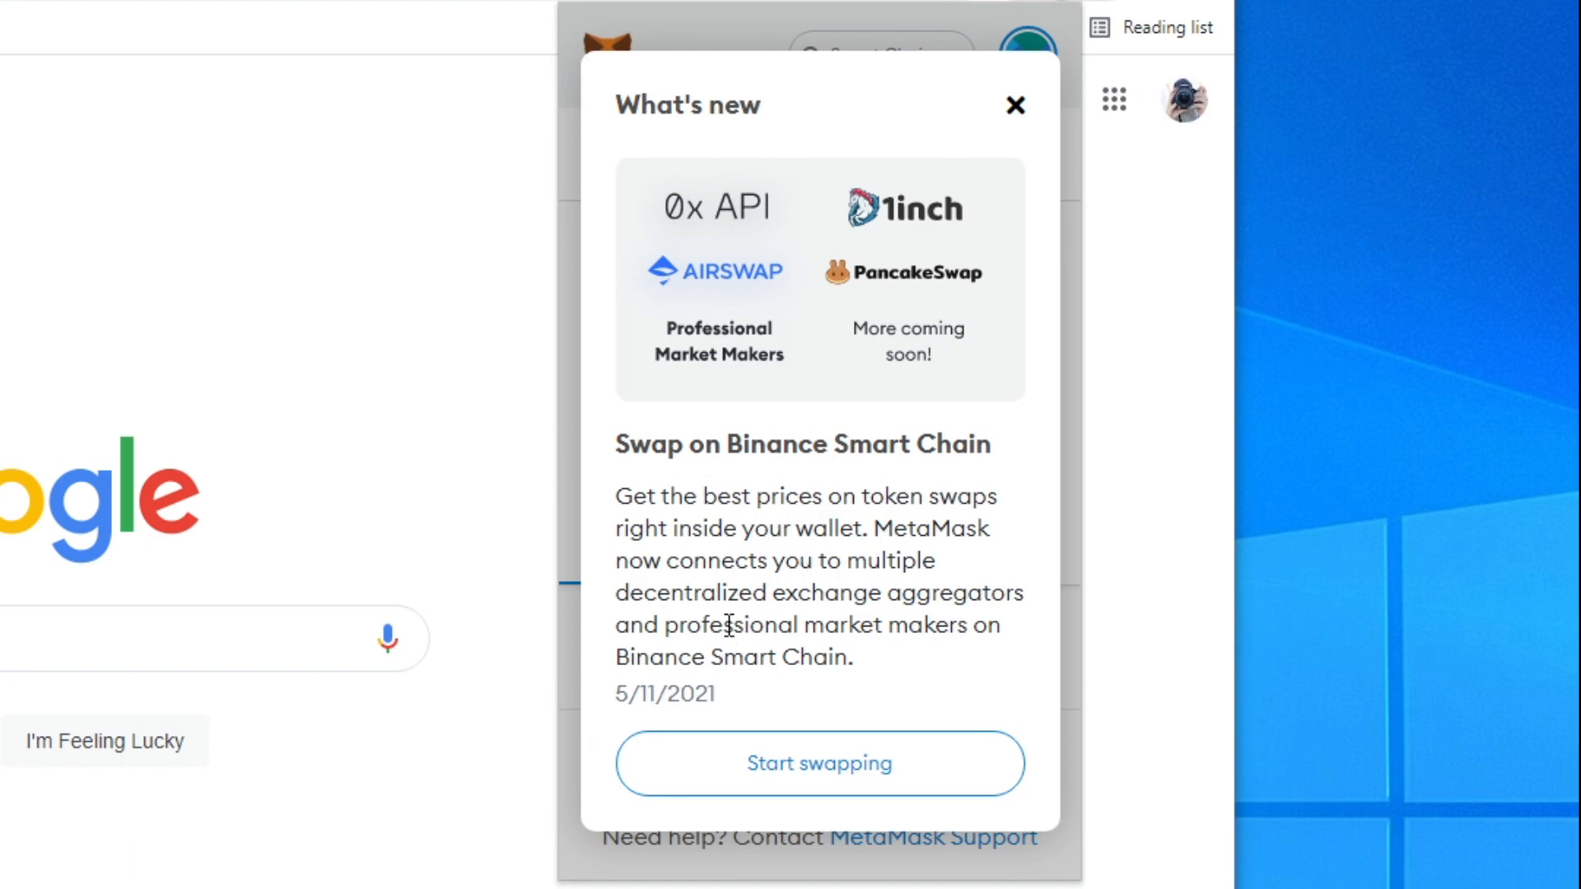
mouse_move(1034, 625)
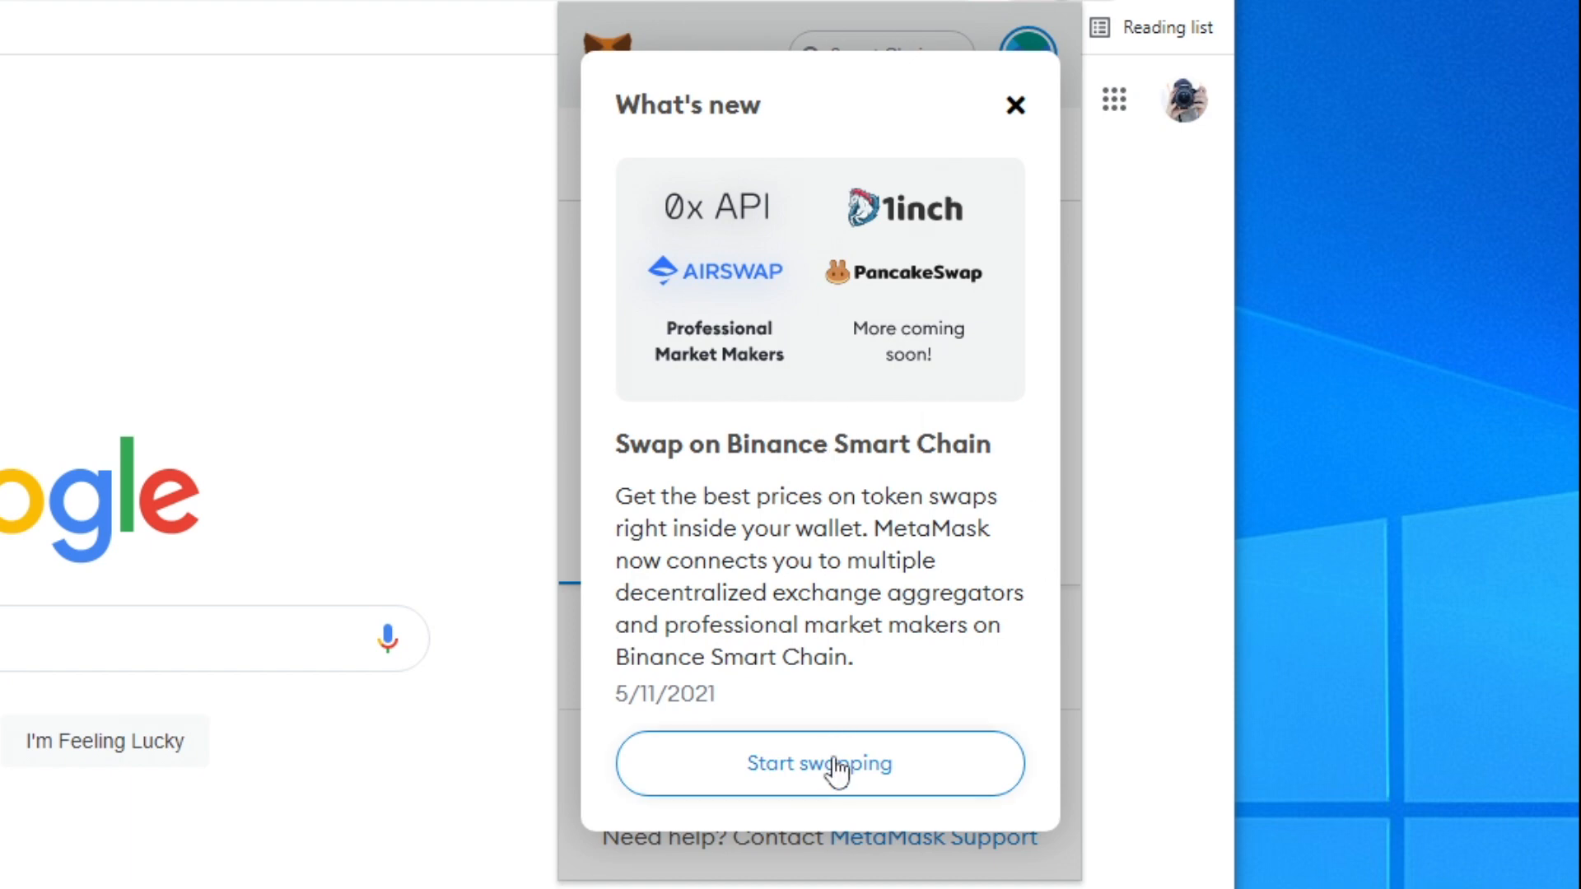
click(820, 764)
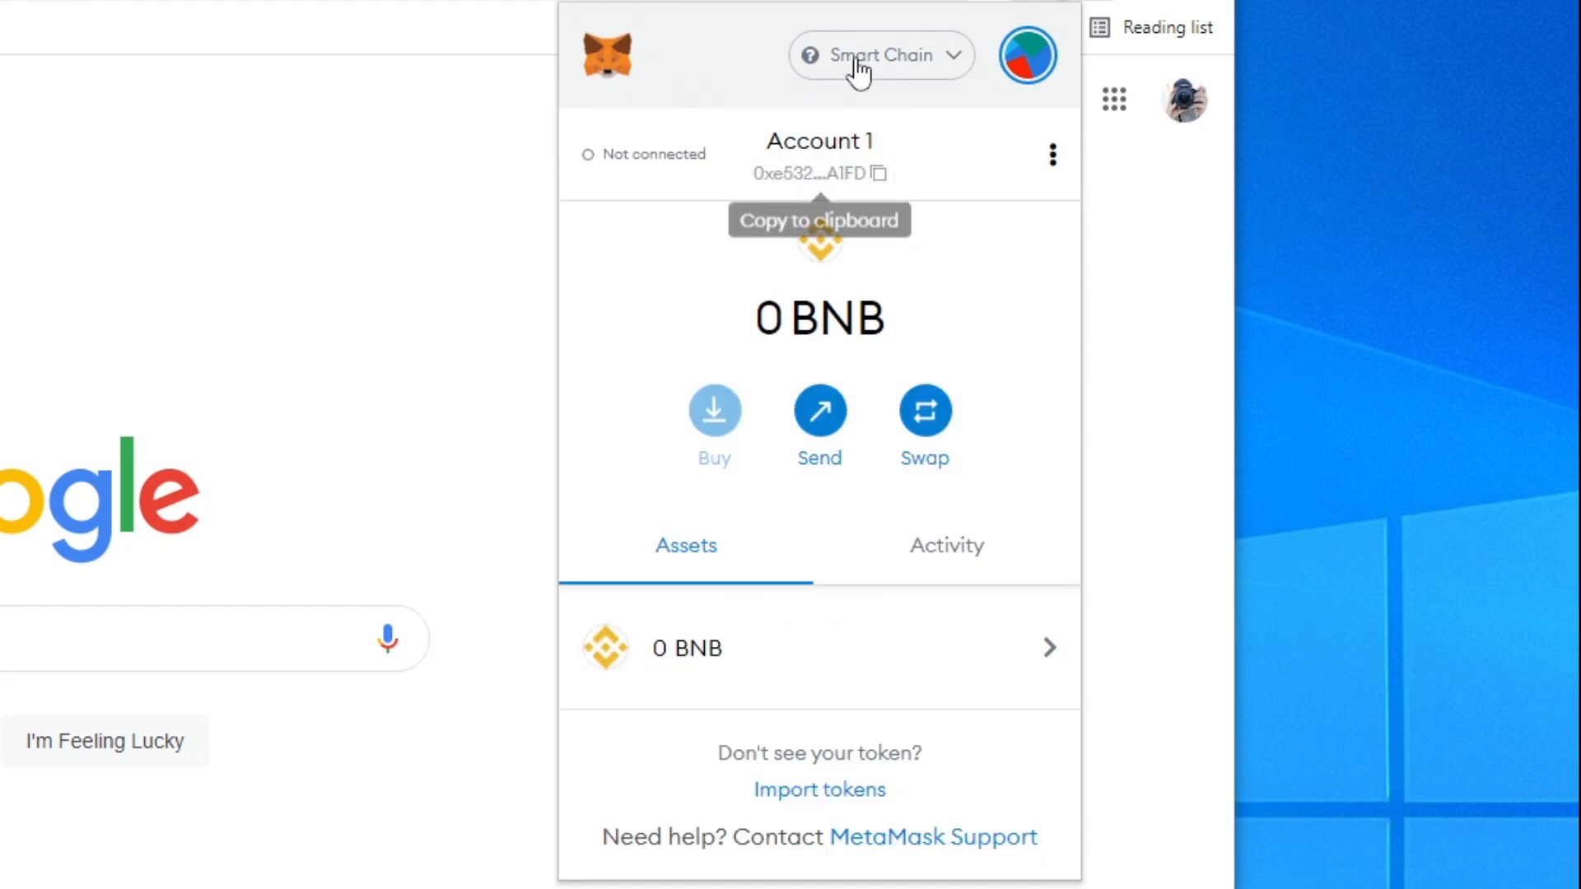
click(879, 54)
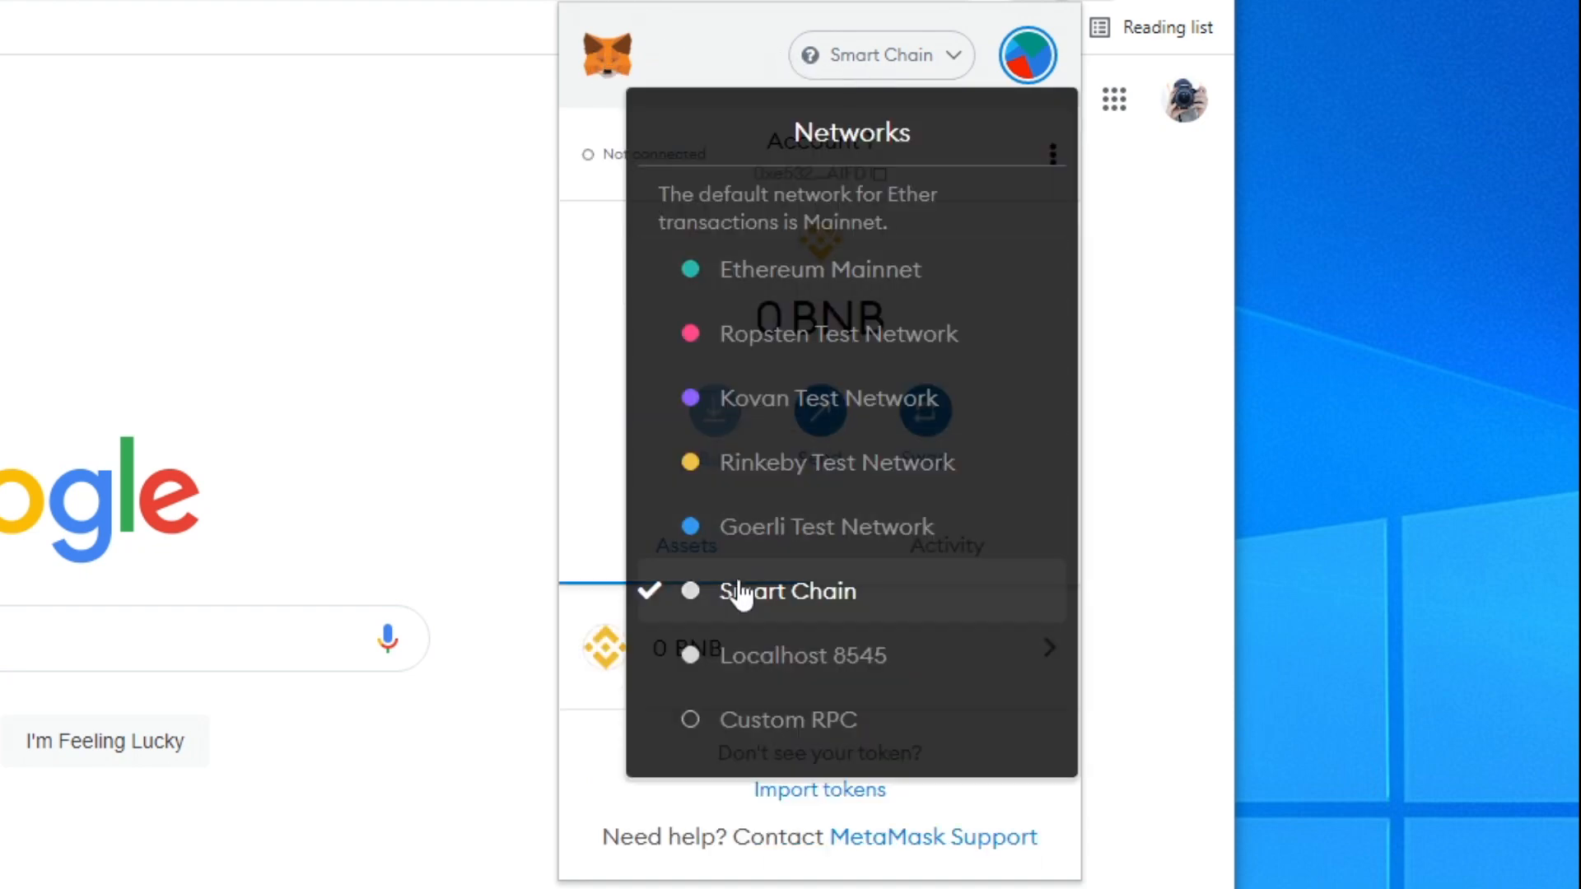
click(789, 591)
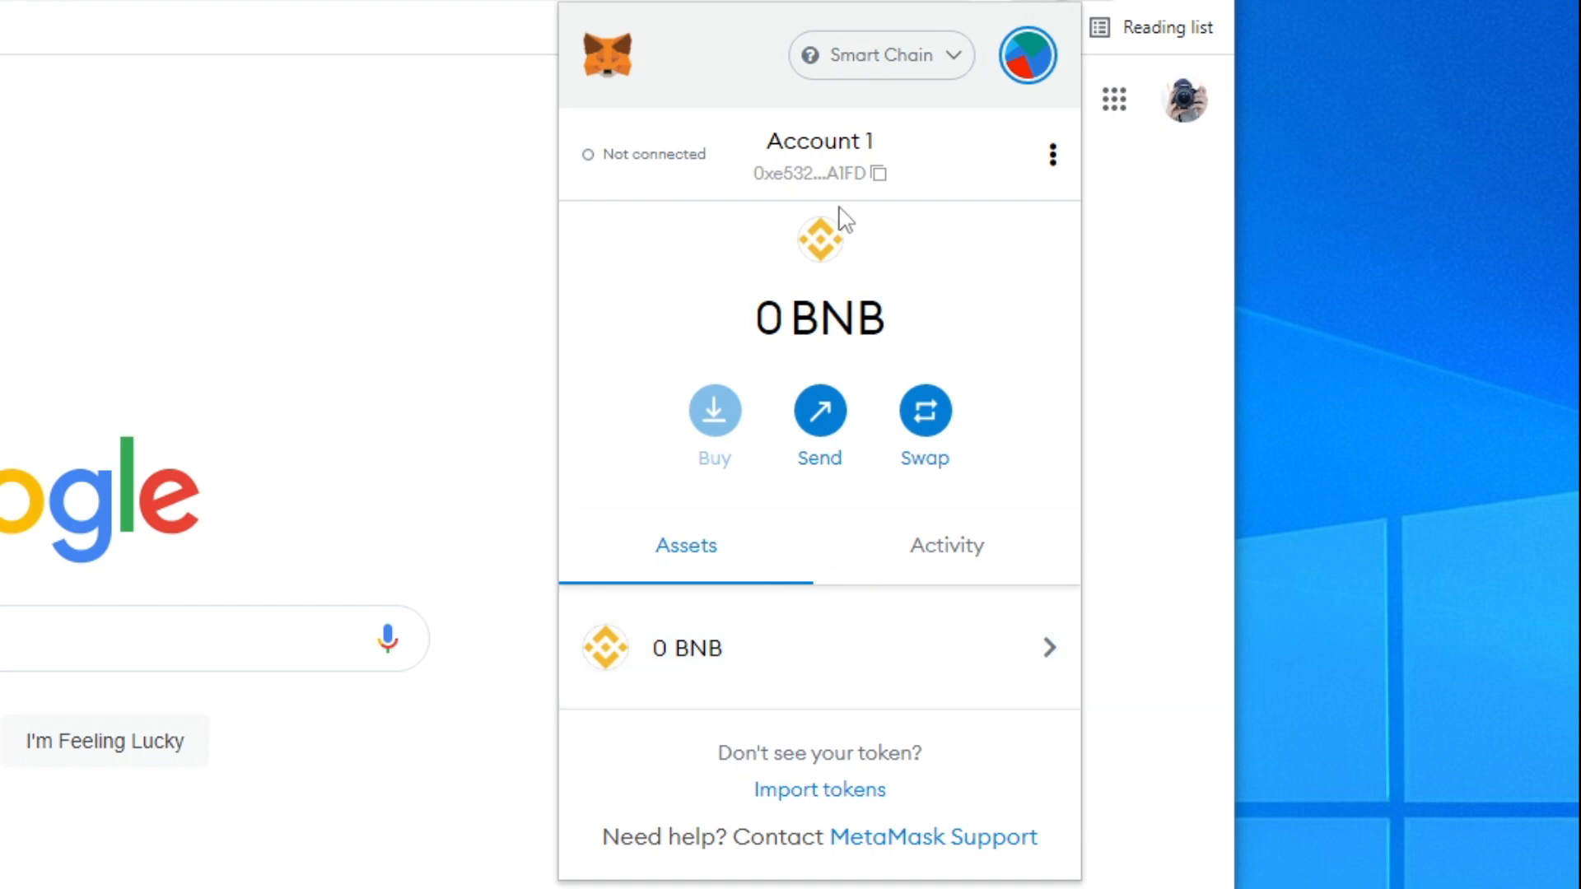
mouse_move(818, 316)
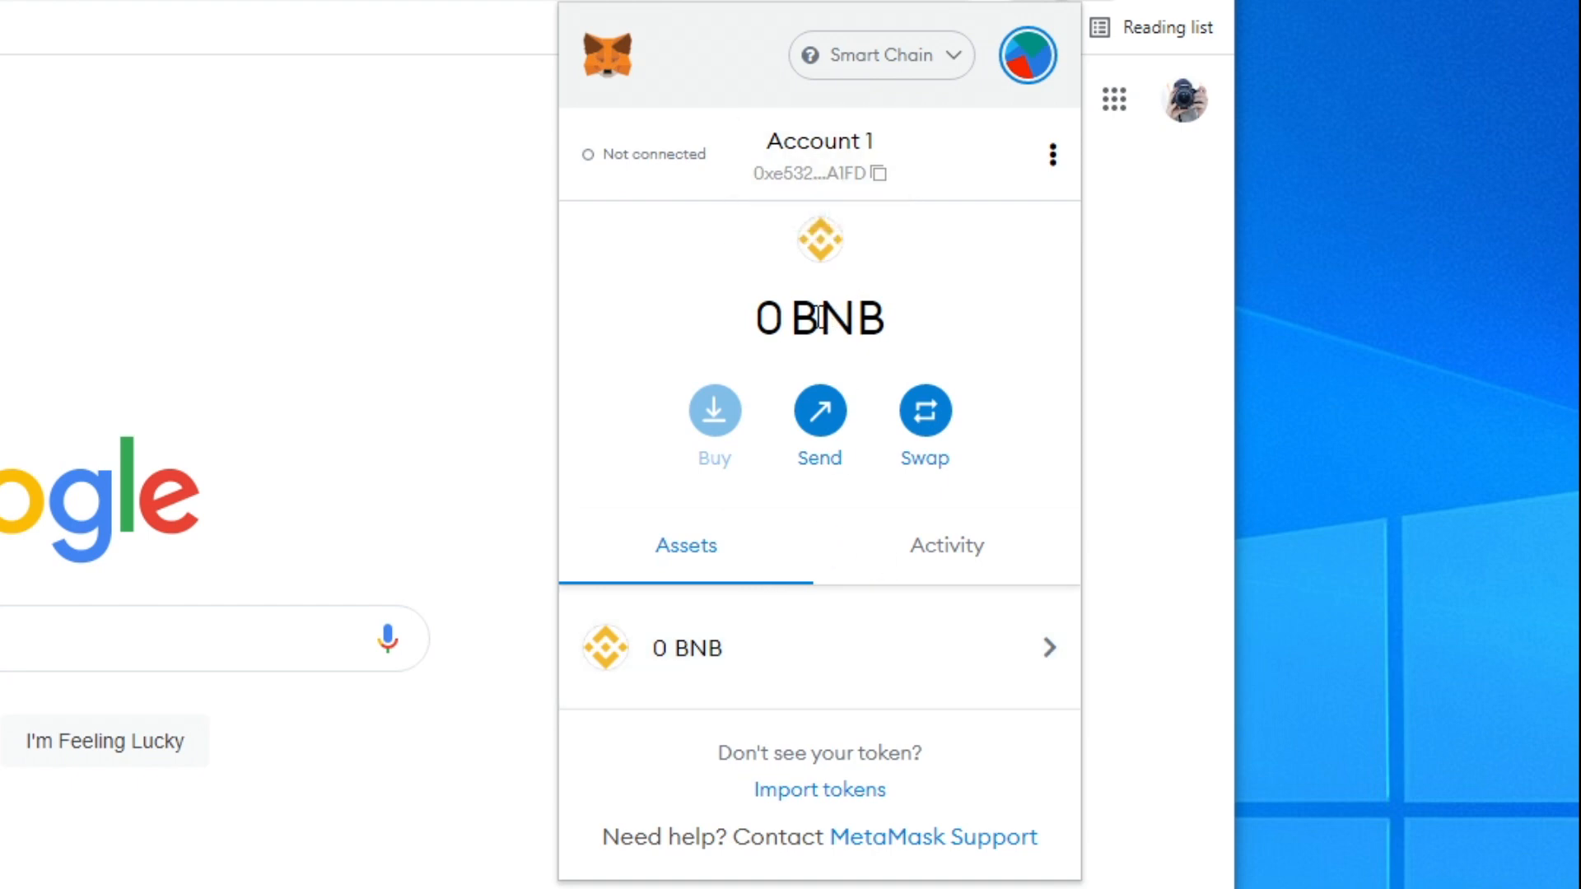
mouse_move(823, 252)
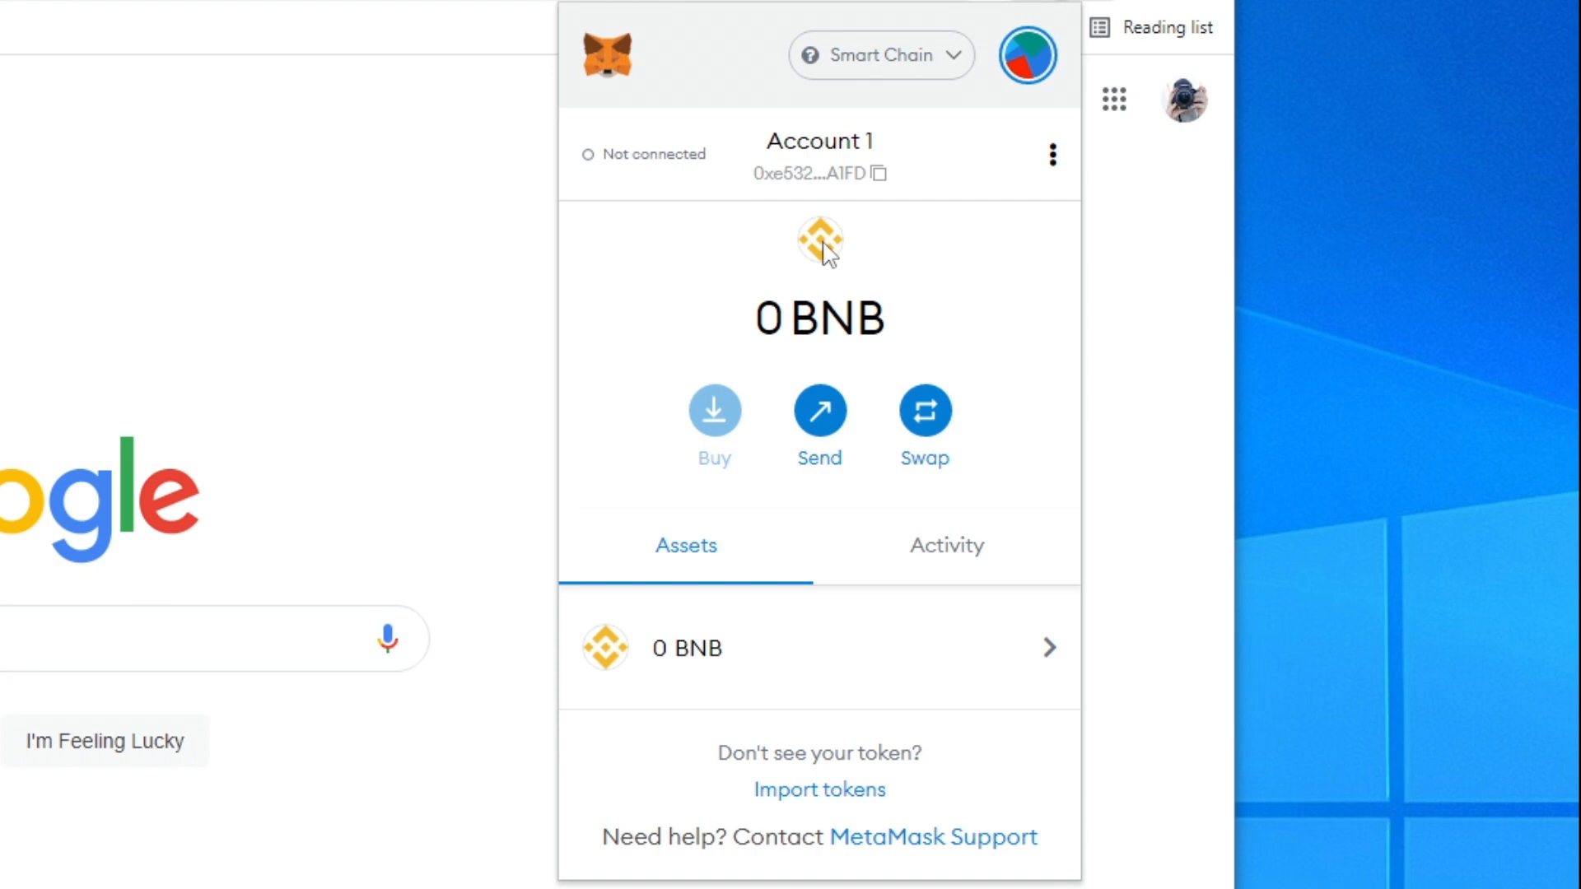
mouse_move(826, 255)
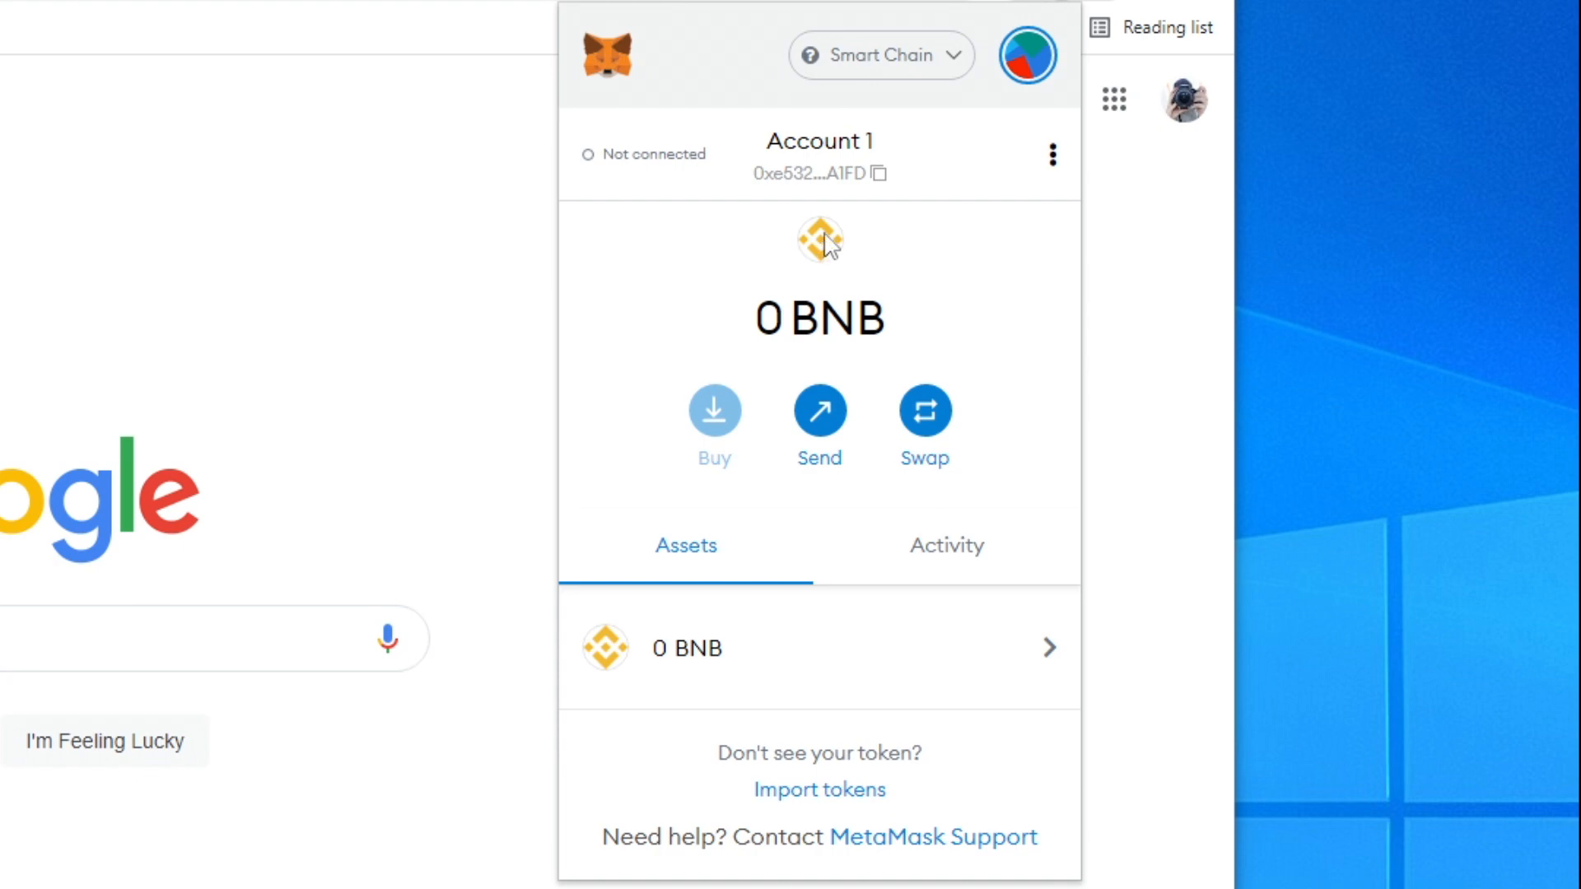
mouse_move(818, 496)
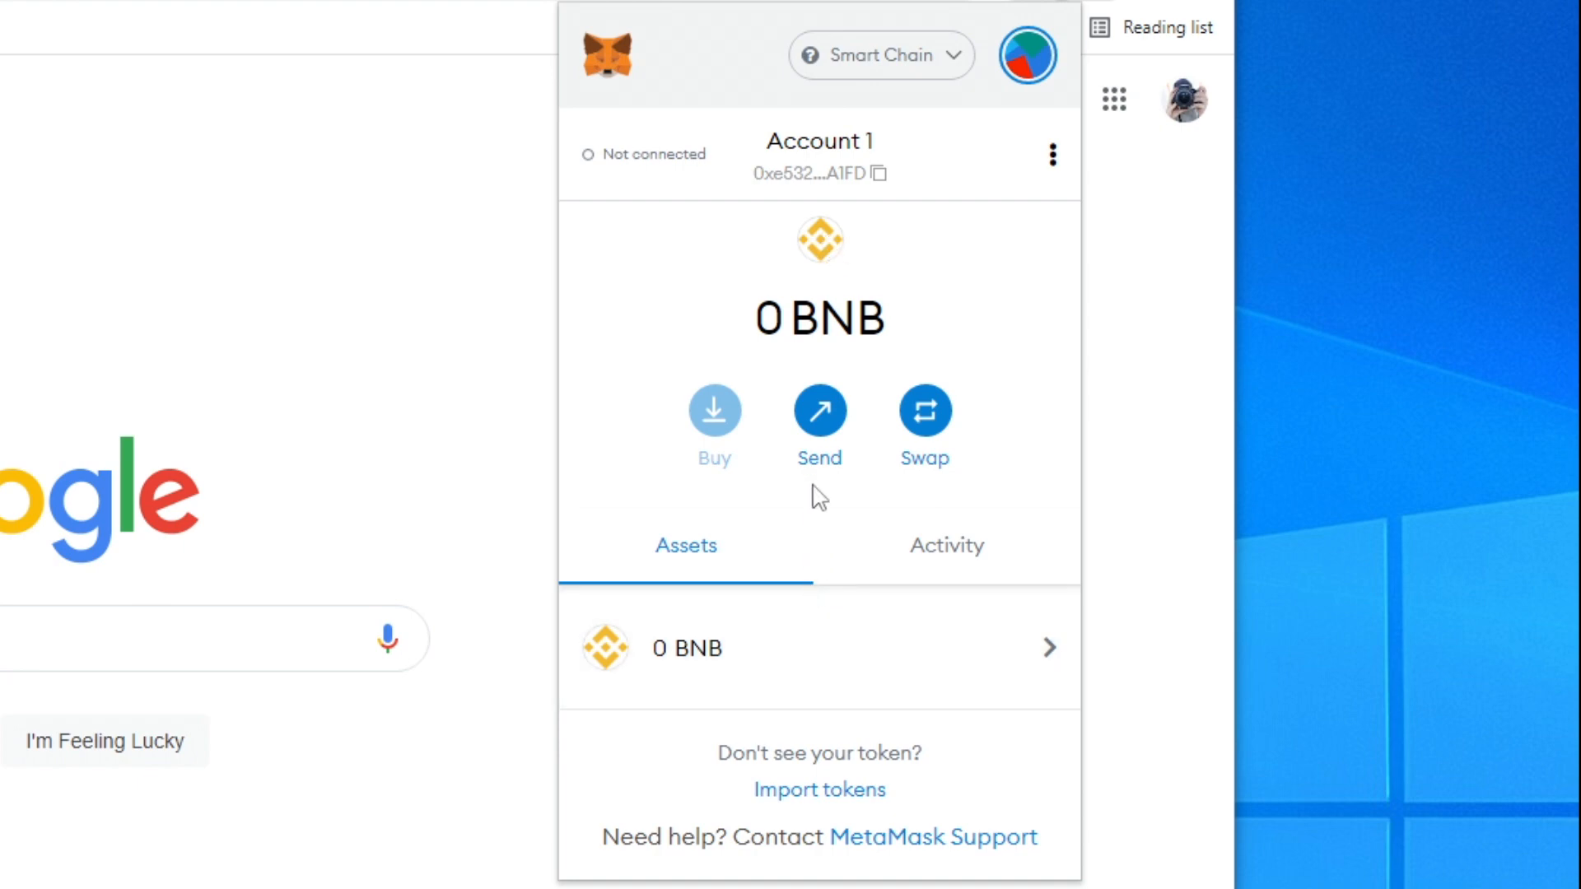
mouse_move(835, 265)
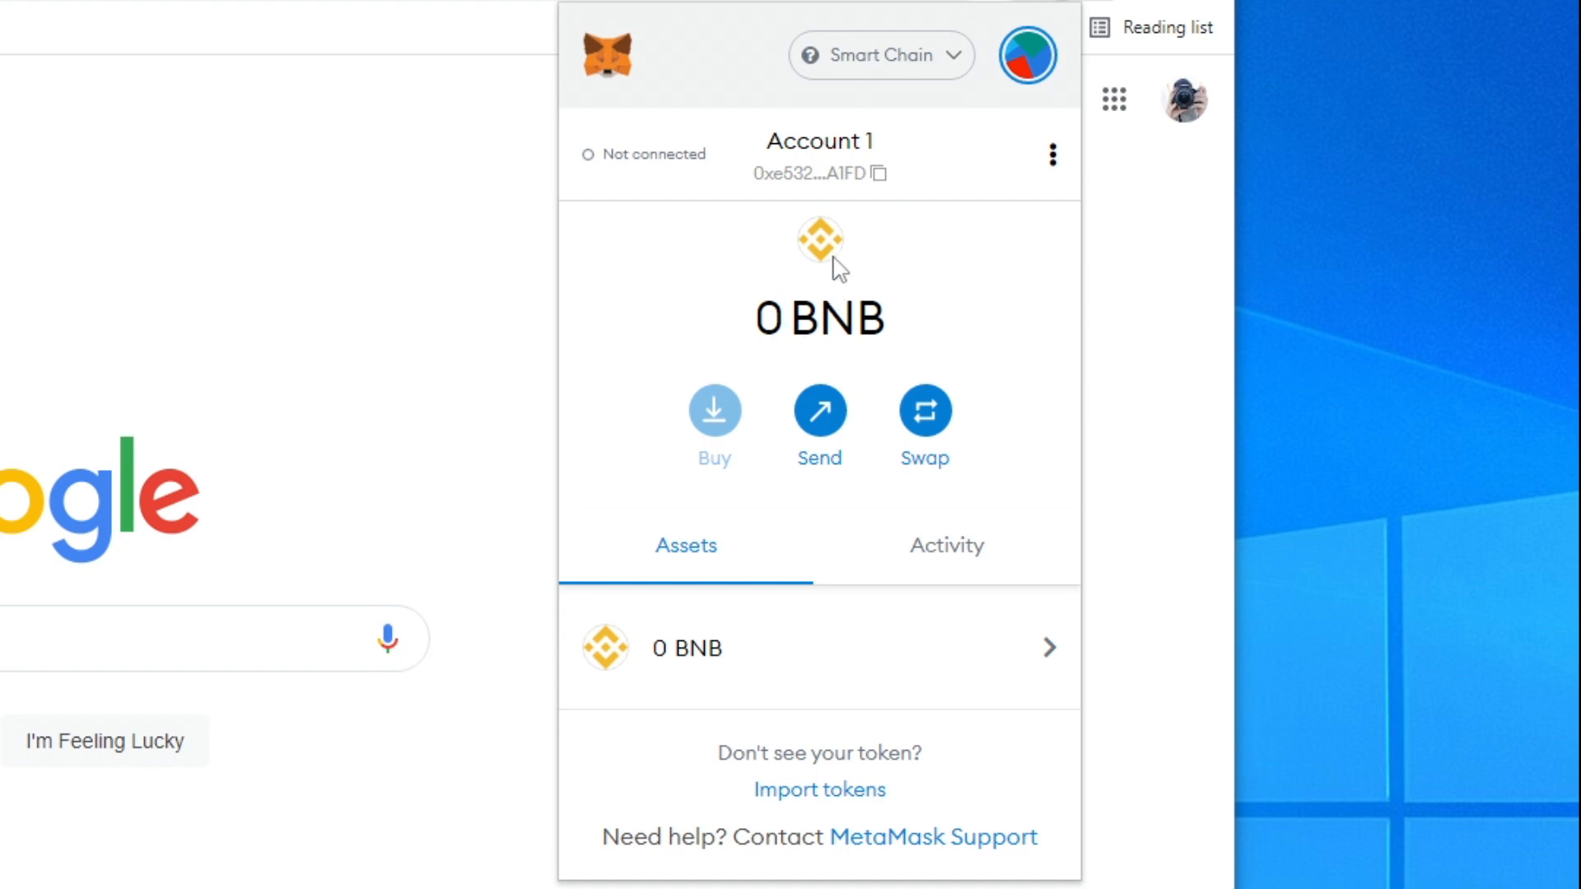
mouse_move(880, 215)
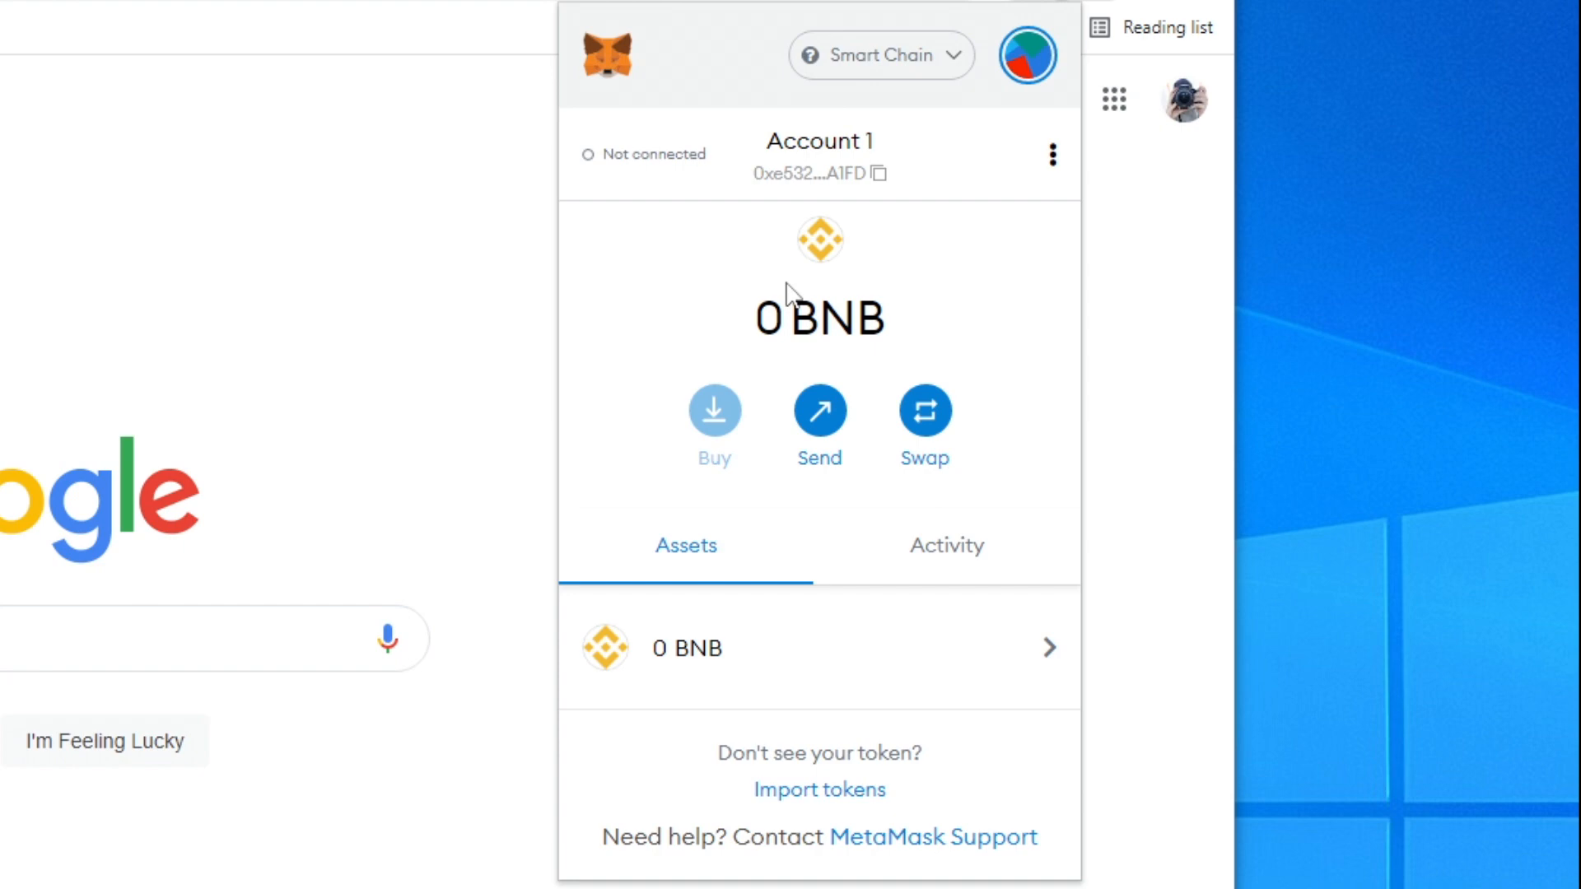
mouse_move(862, 348)
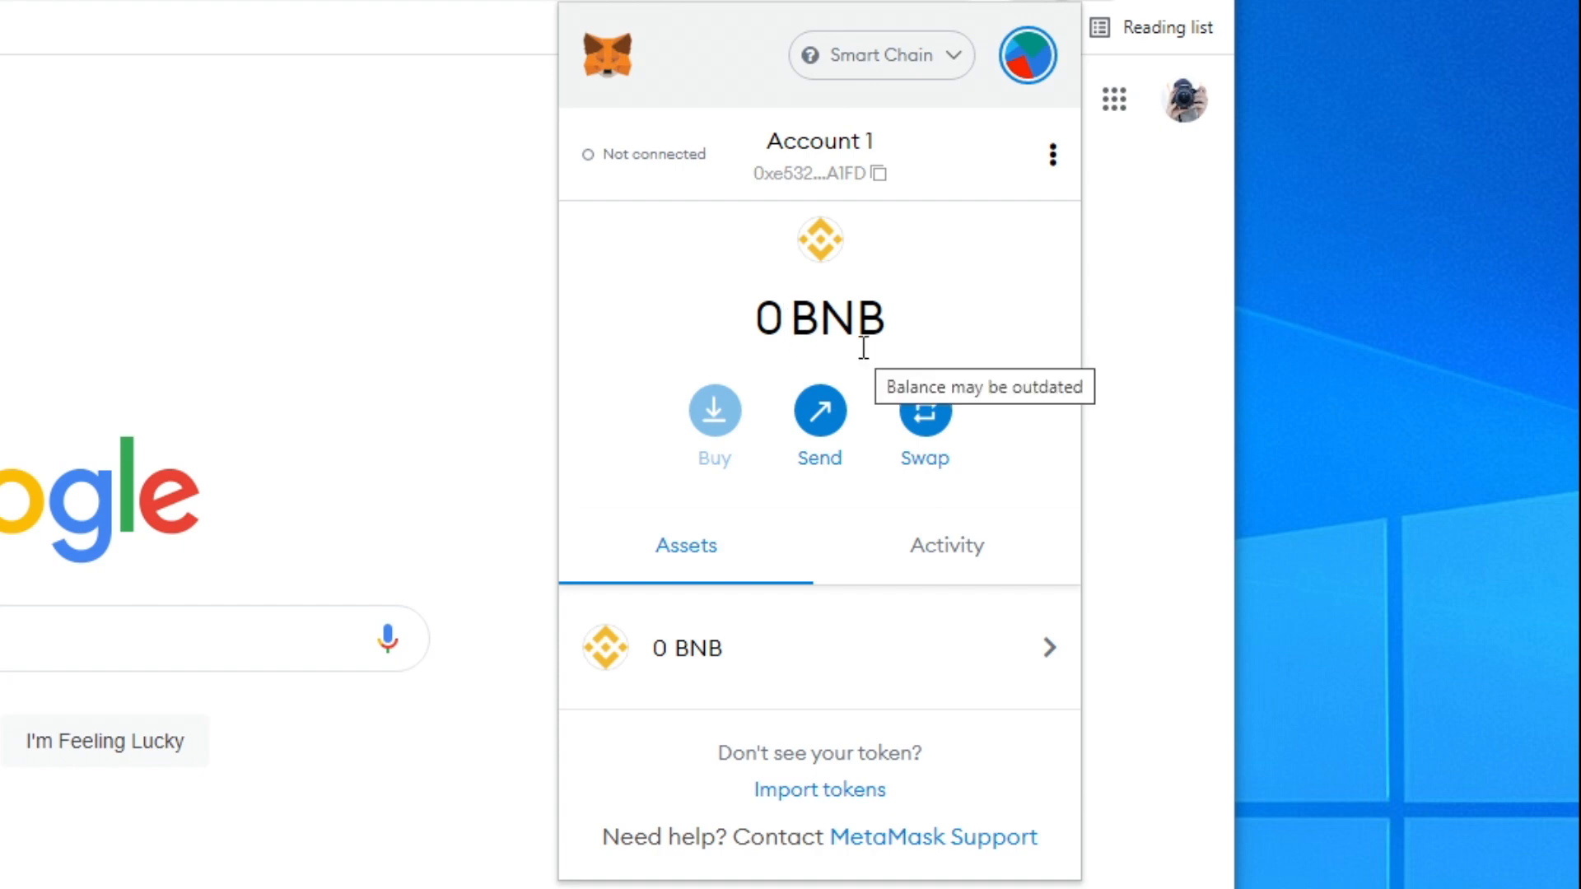
mouse_move(856, 382)
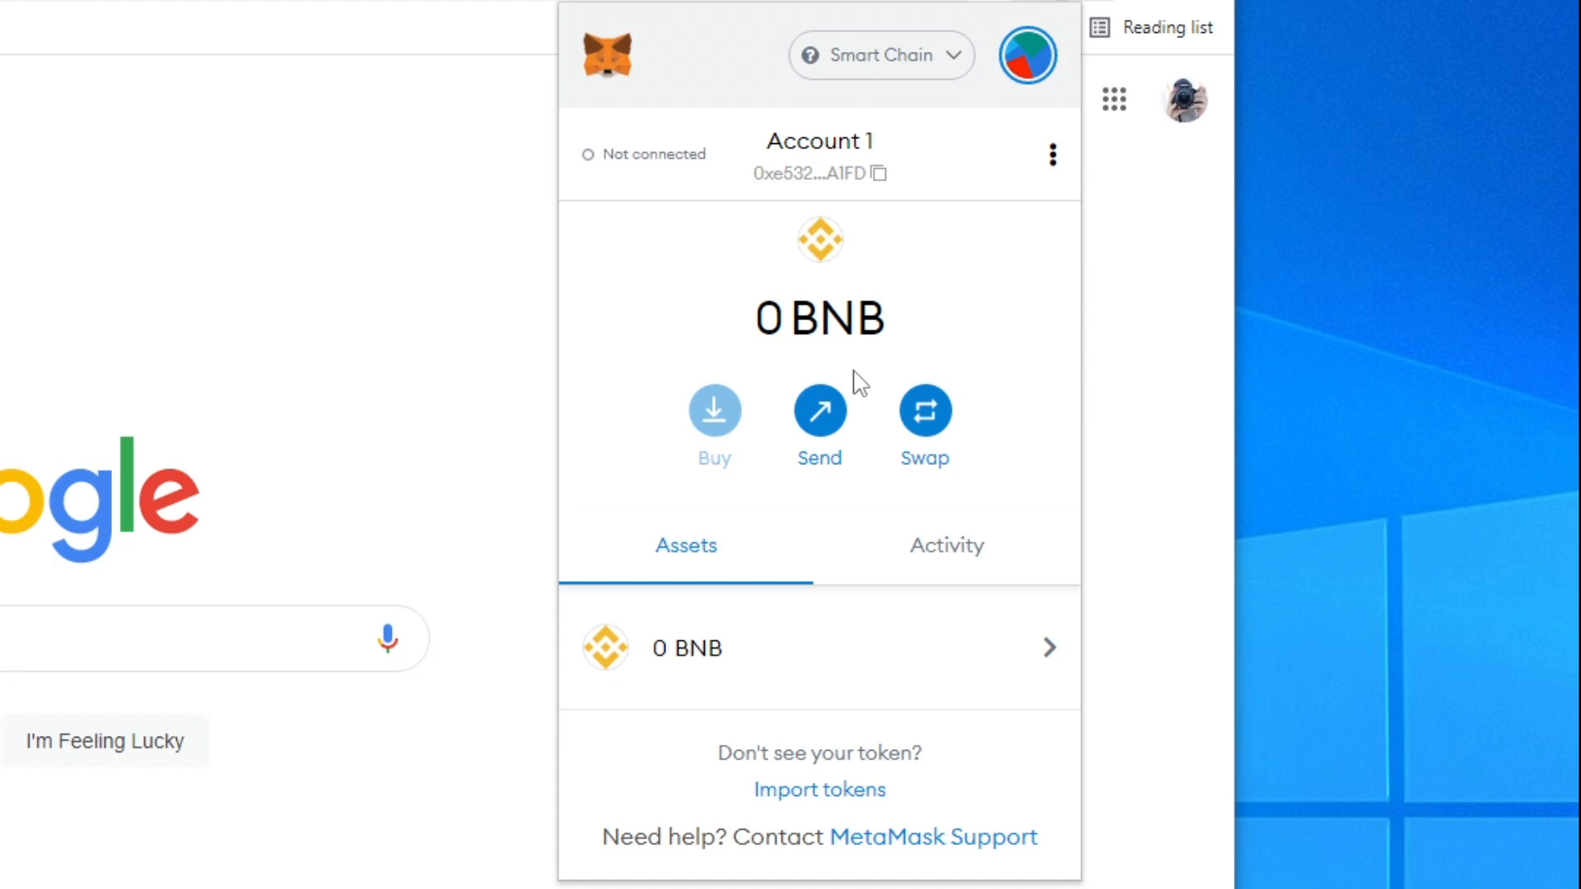